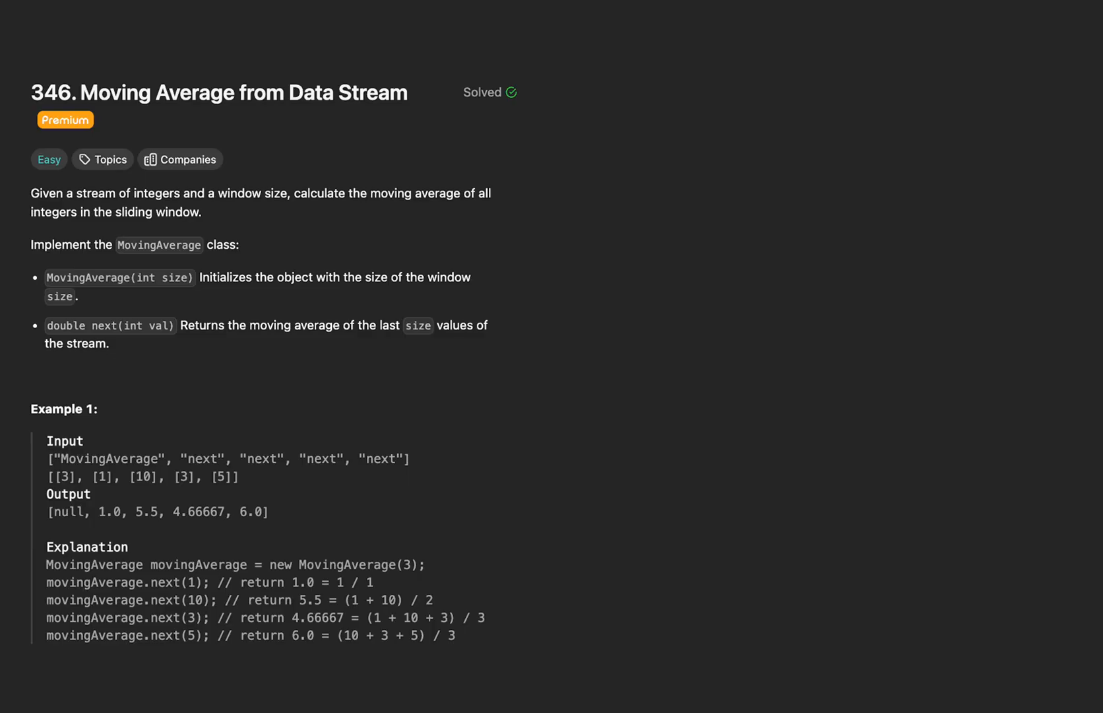
mouse_move(499, 264)
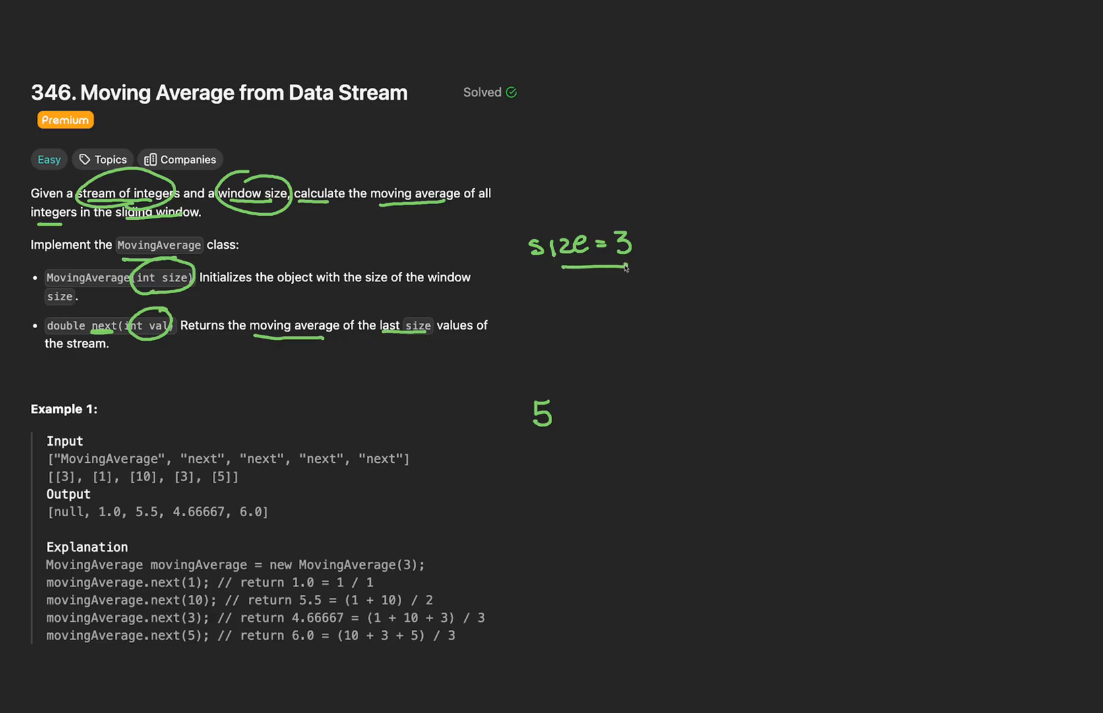
mouse_move(565, 385)
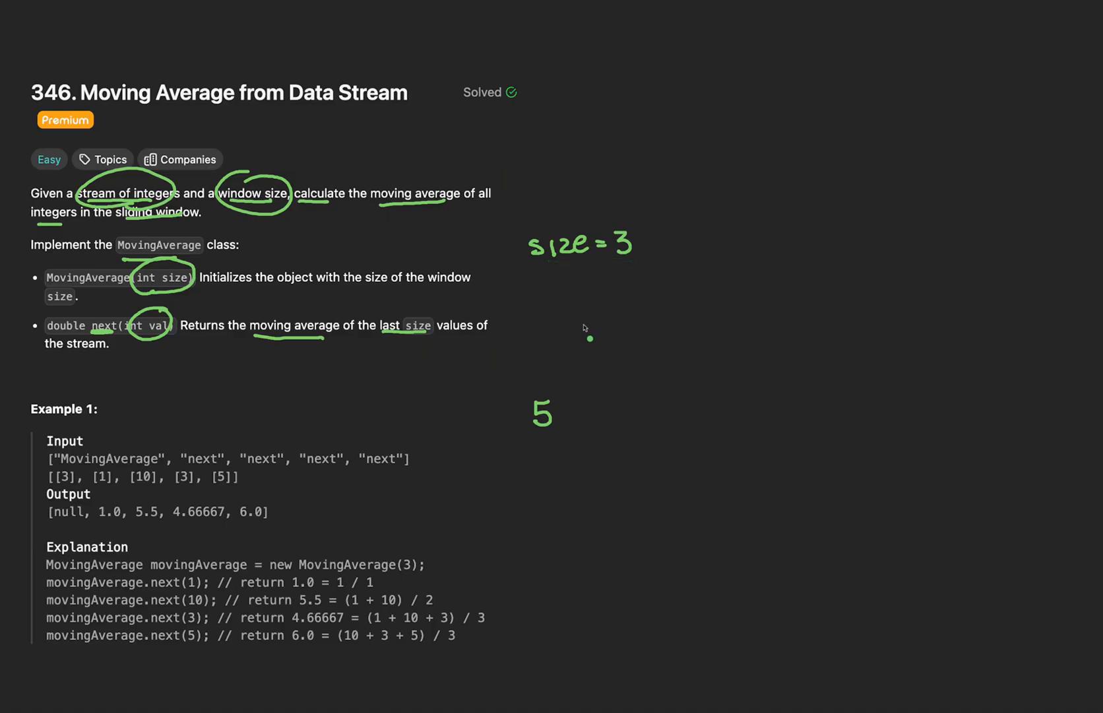
mouse_move(654, 499)
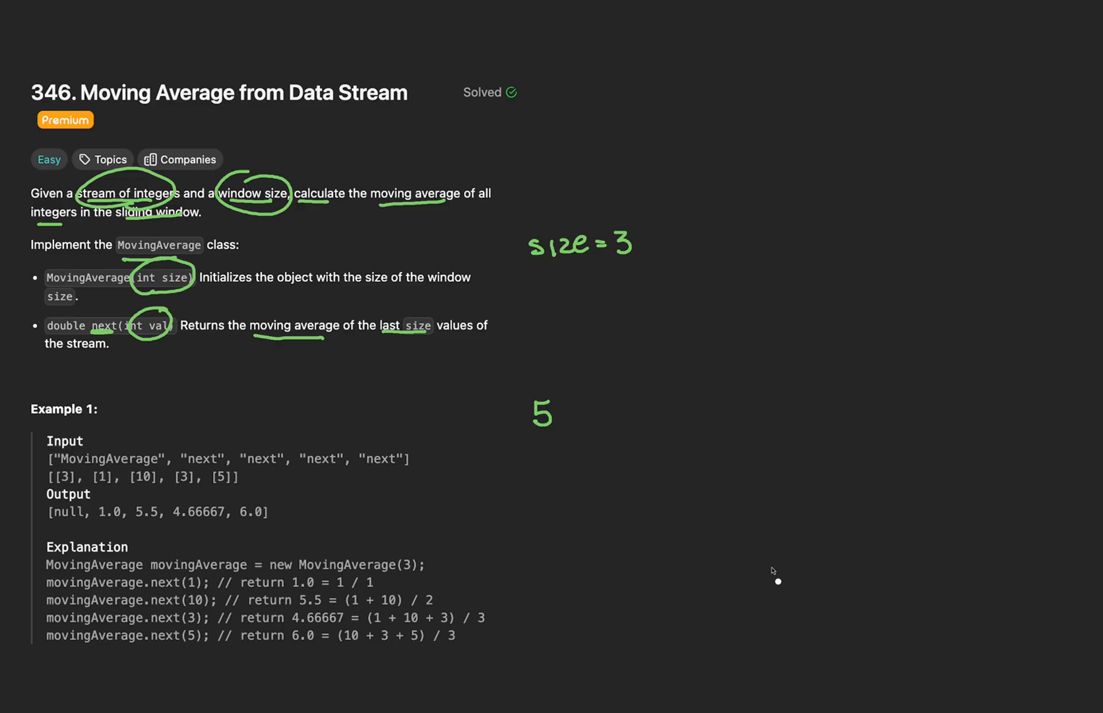
mouse_move(655, 584)
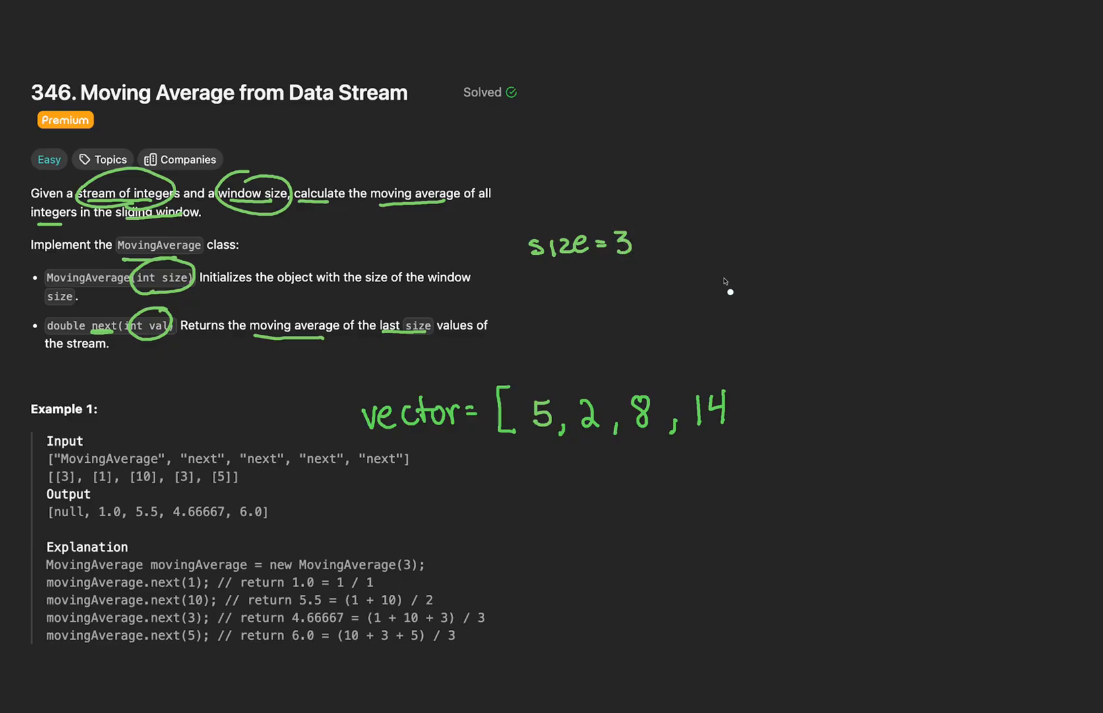
mouse_move(588, 385)
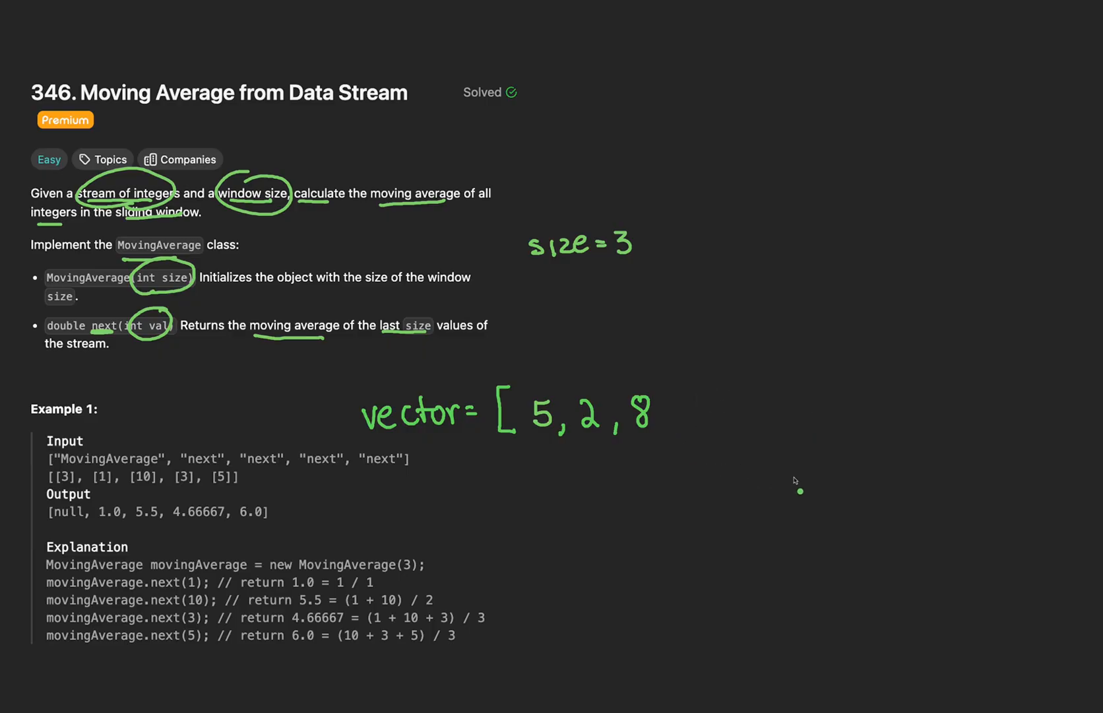
mouse_move(576, 402)
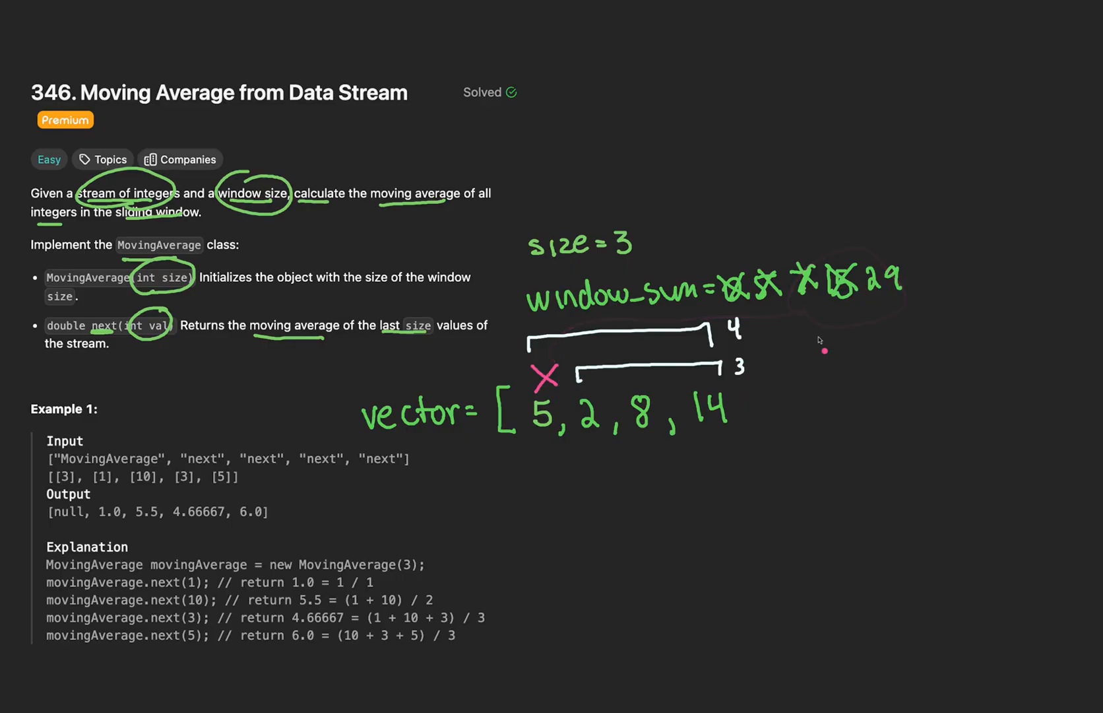
mouse_move(728, 453)
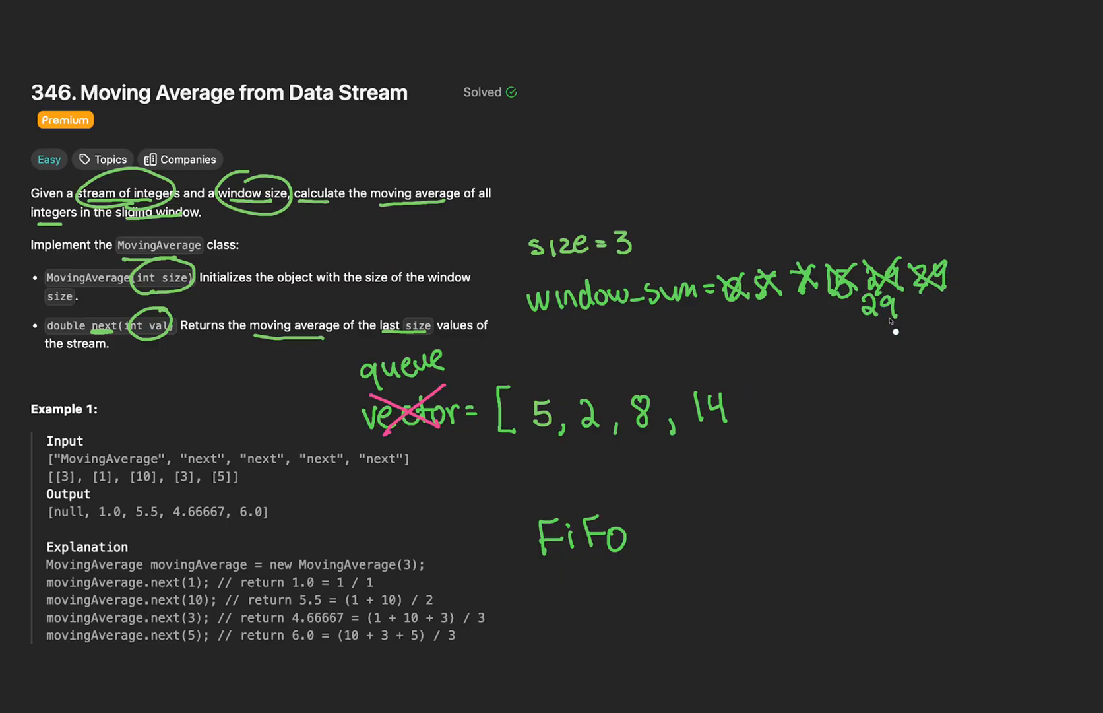
mouse_move(533, 348)
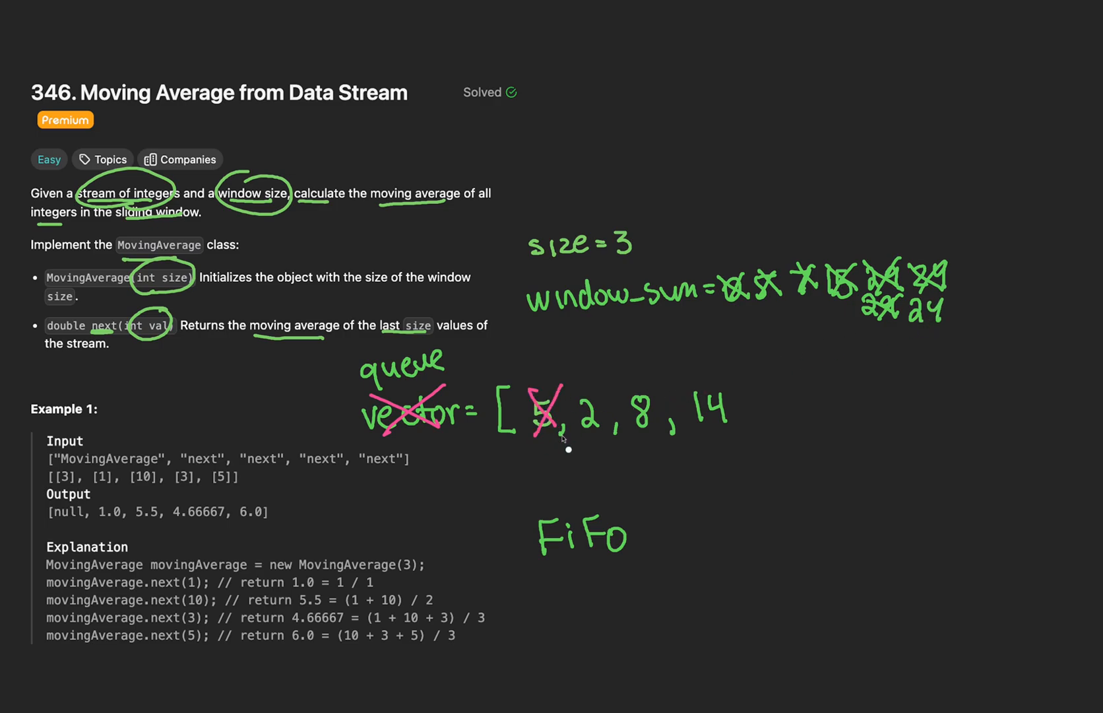
mouse_move(798, 512)
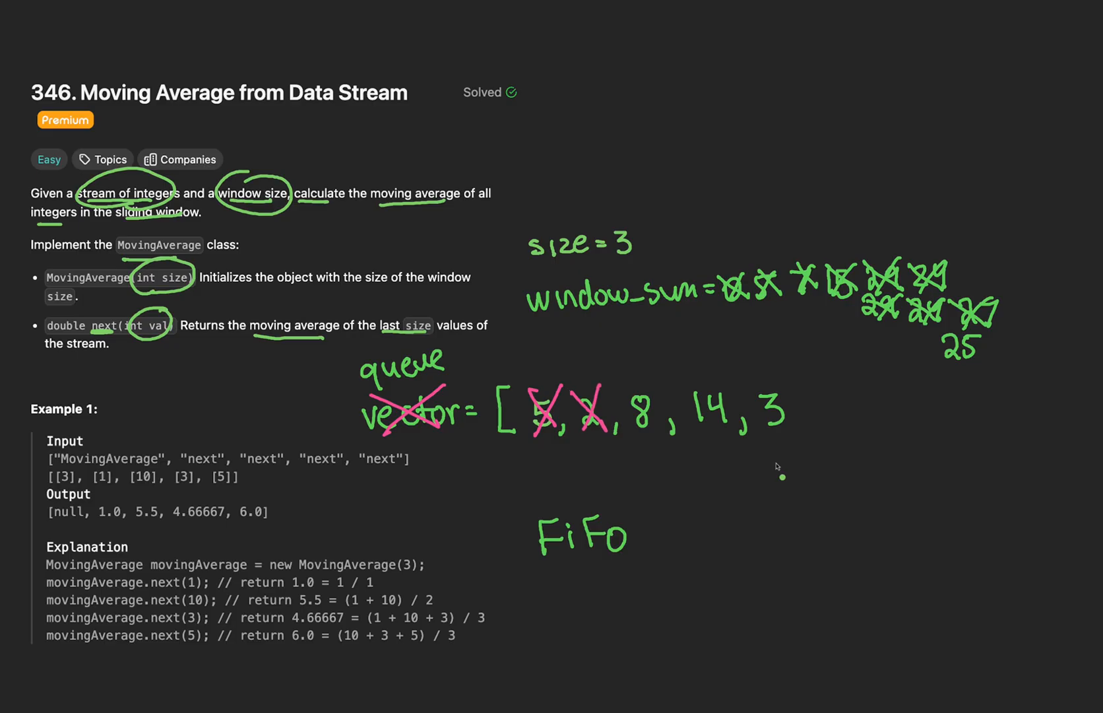
mouse_move(807, 479)
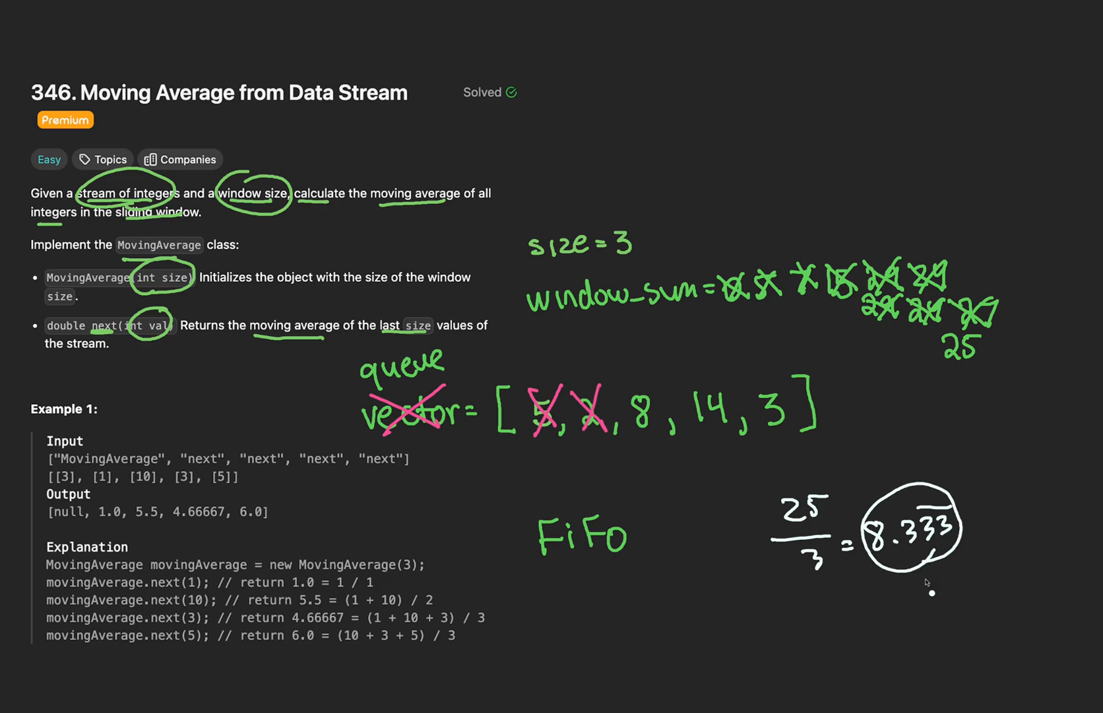
mouse_move(926, 584)
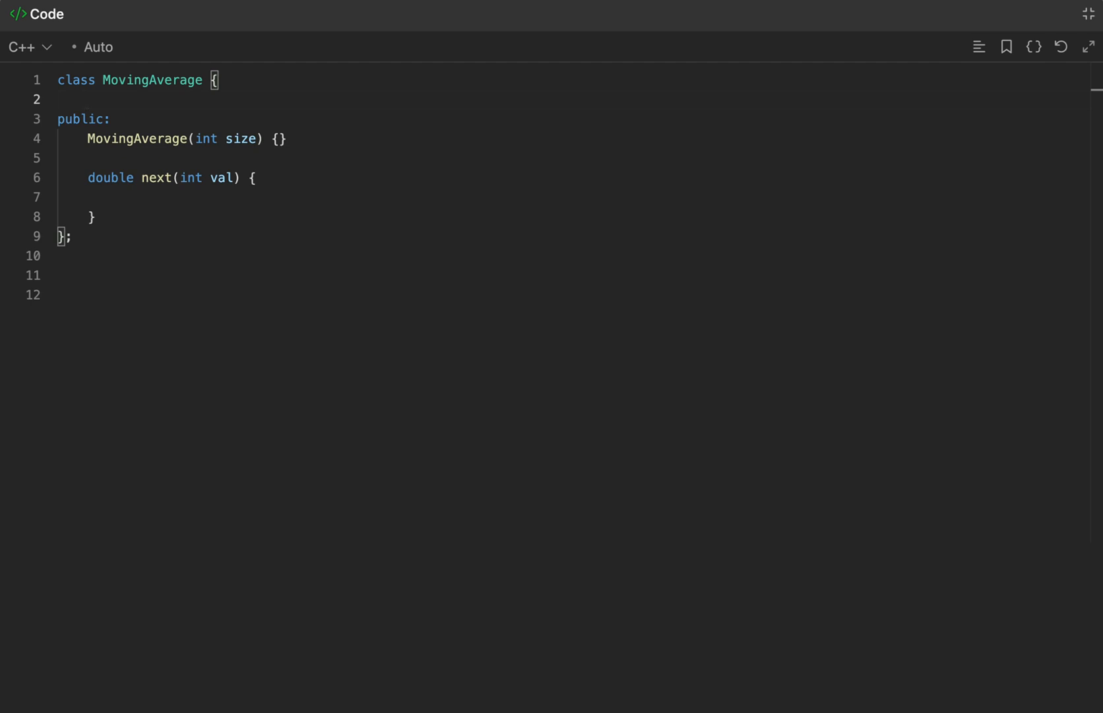
Step: Declare a std::queue<int> queue and int window_sum = 0, and initialize size(size)
type("std::queue<i")
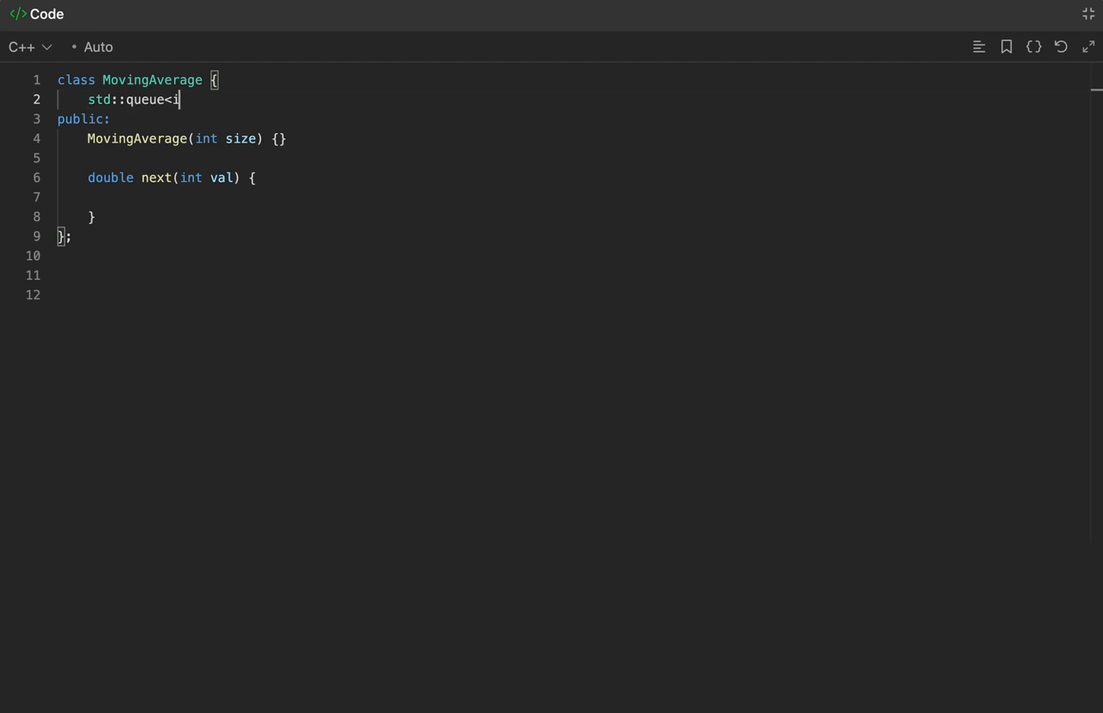
type("nt> queue;")
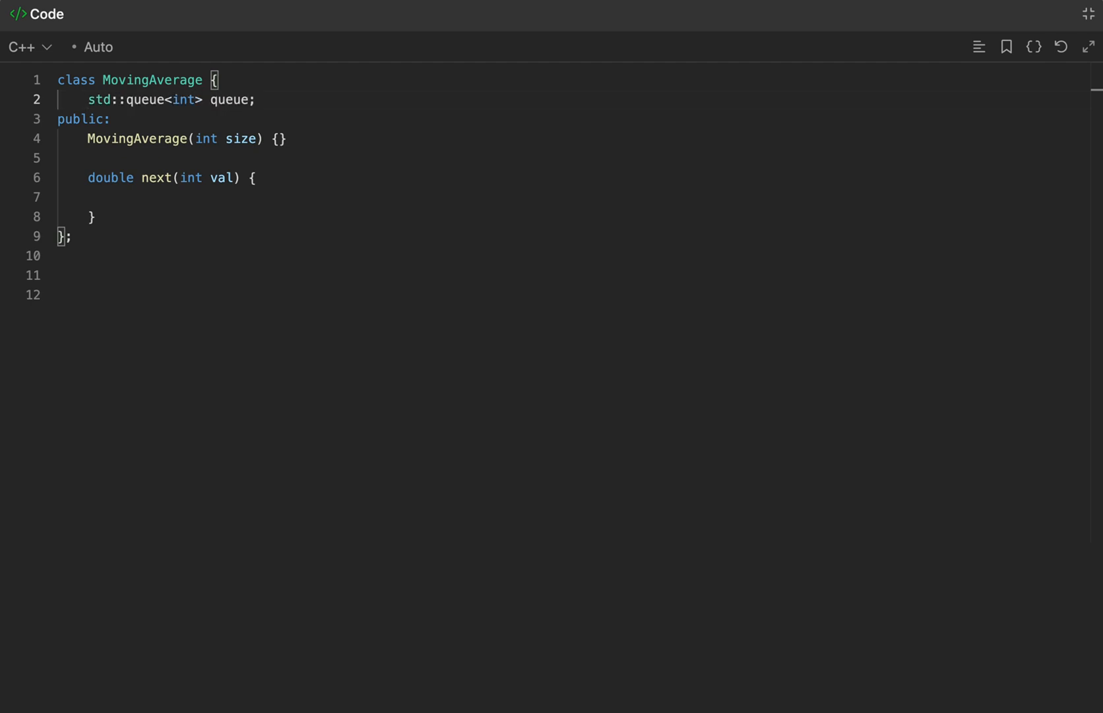
type("int window_su")
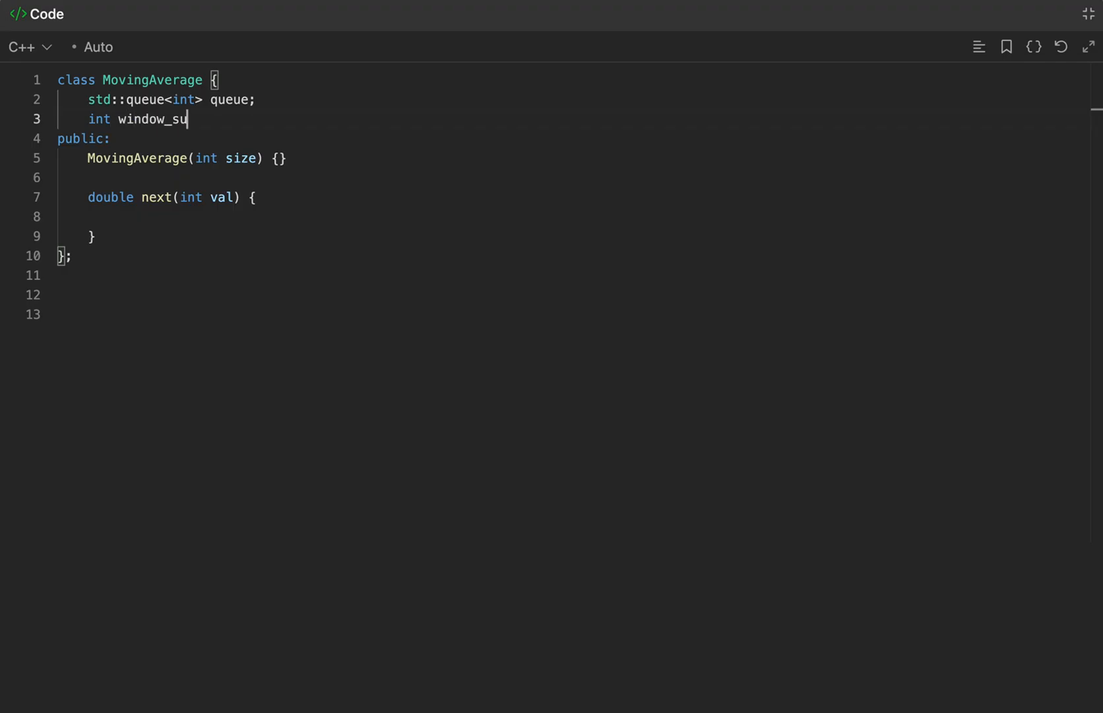
type("m = 0;")
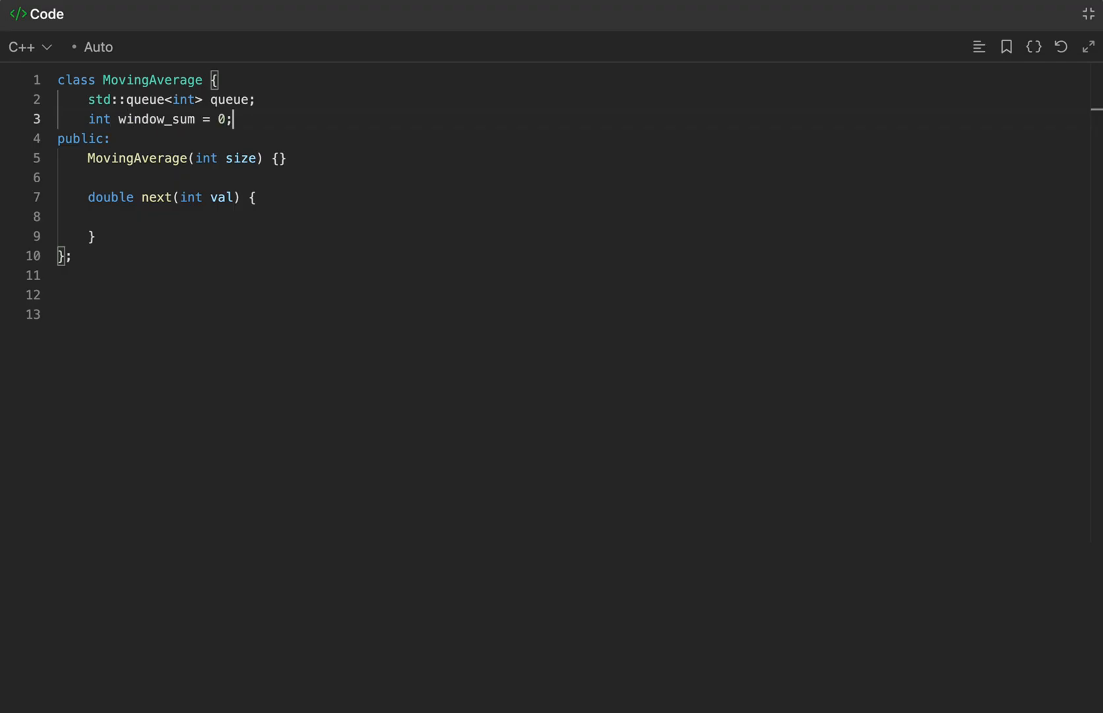
type("s")
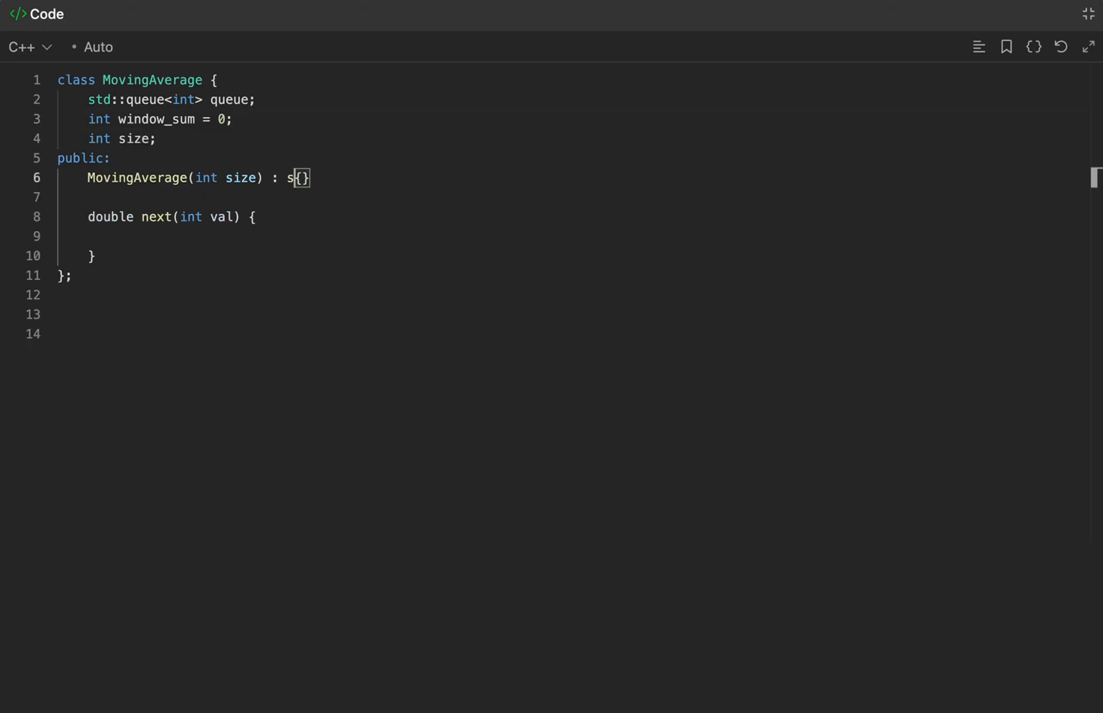
type("ize(size)")
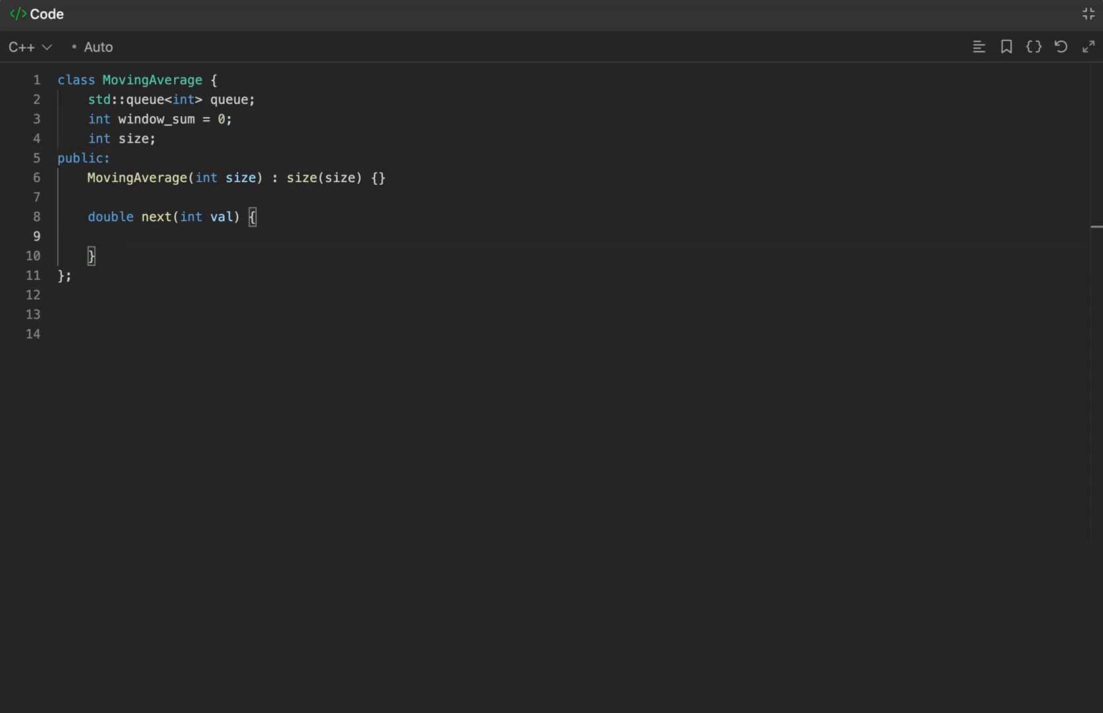
Step: Write next(): enqueue val, add to window_sum, evict oldest past size, return window_sum * 1.0 / queue.size()
type("queue.emplace(val);")
type("w")
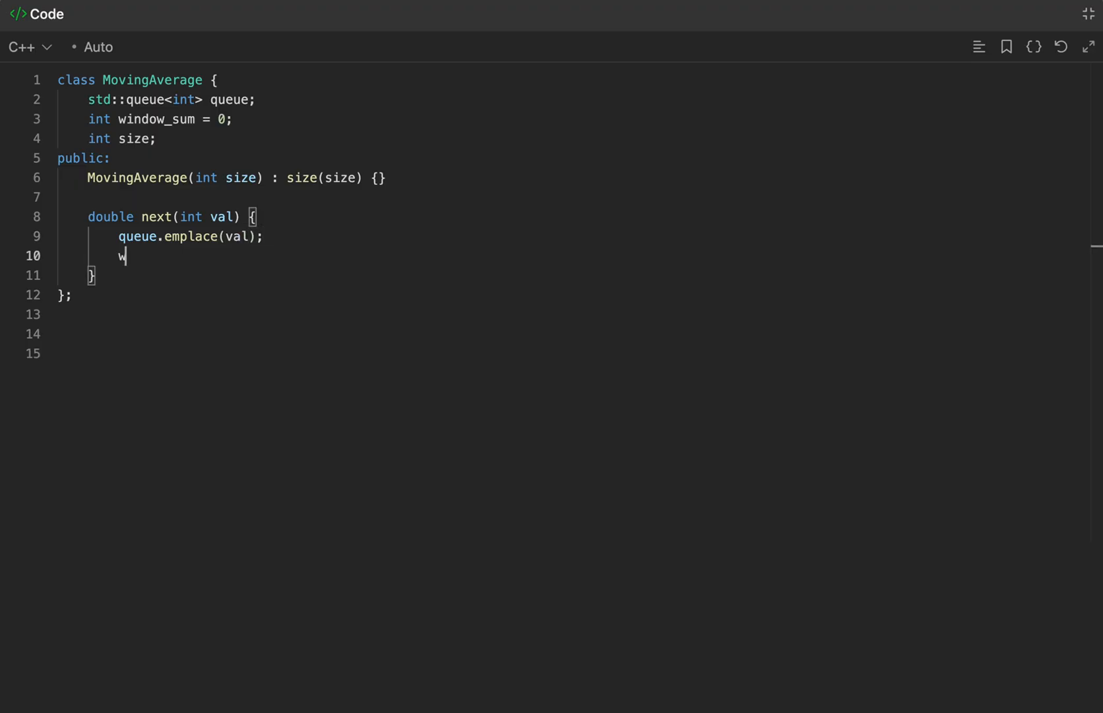
type("indow_sum += val;")
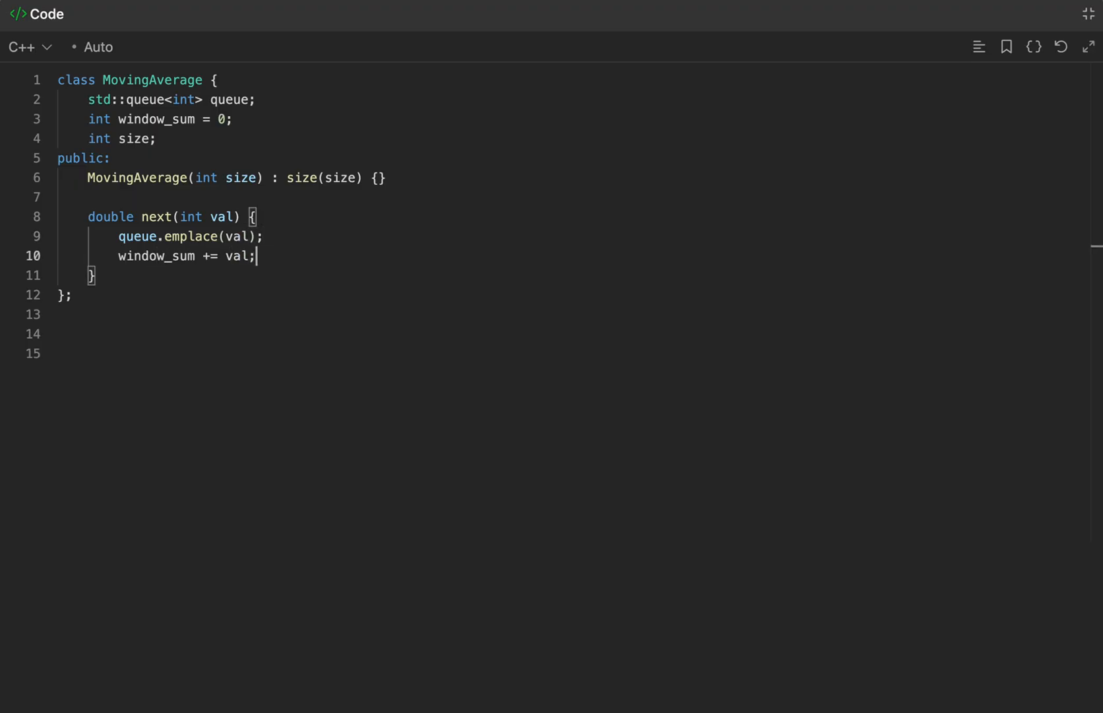
type("if")
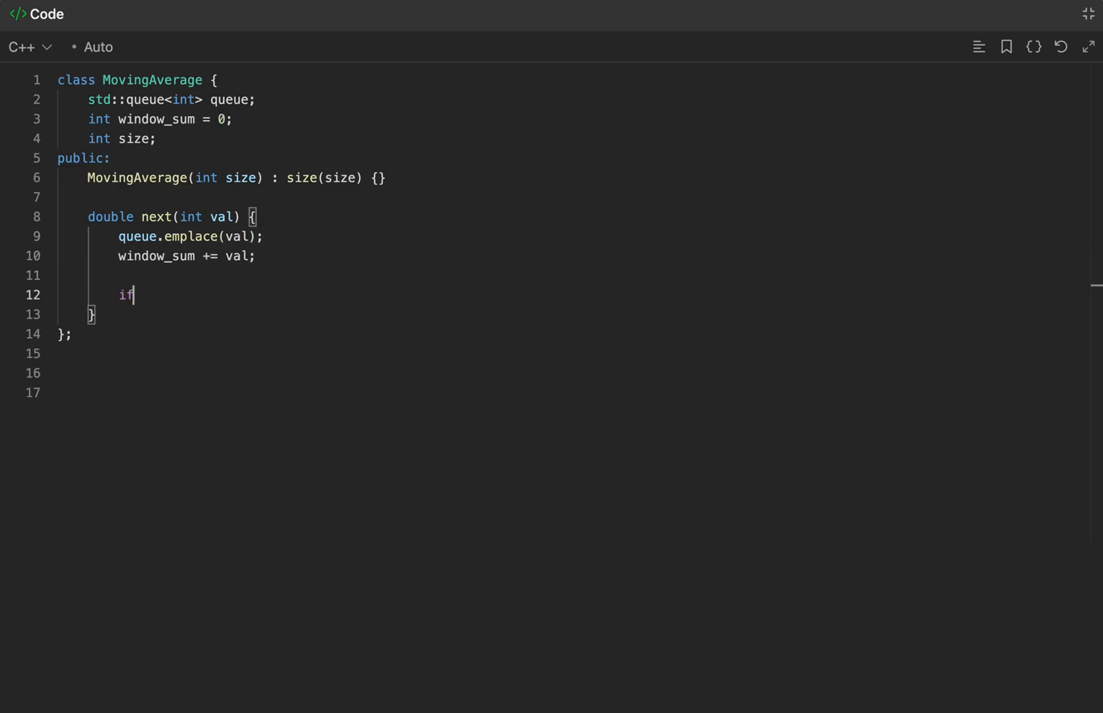
type("(queue.si")
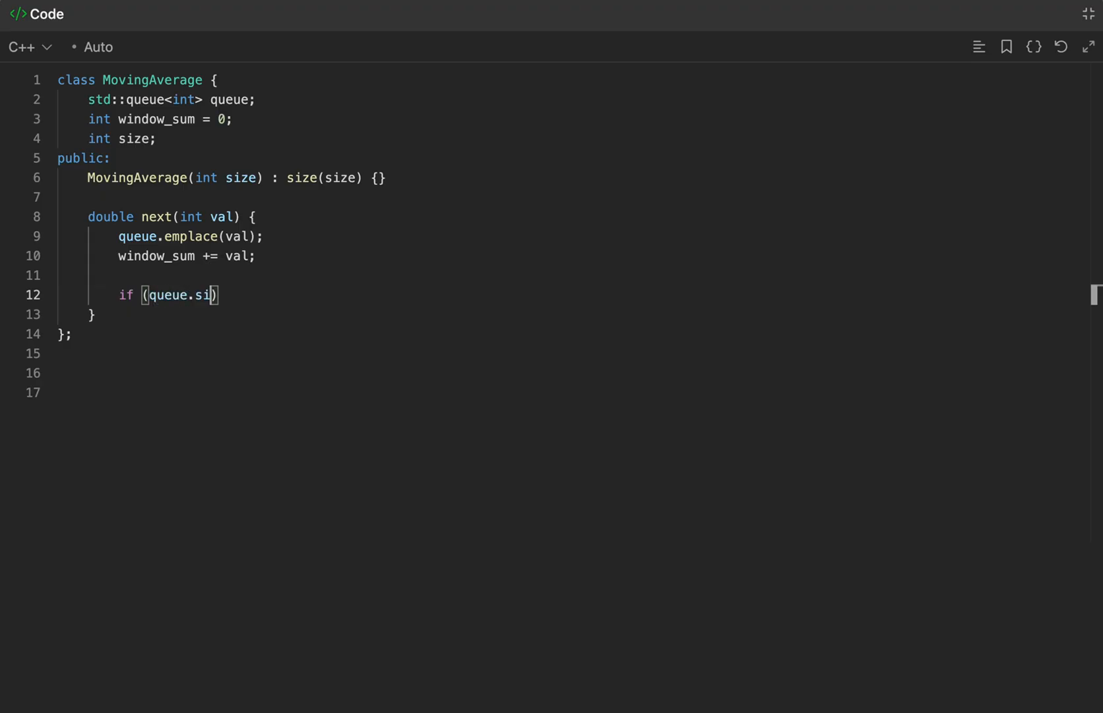
type("ze() > size) {")
type("int exclu")
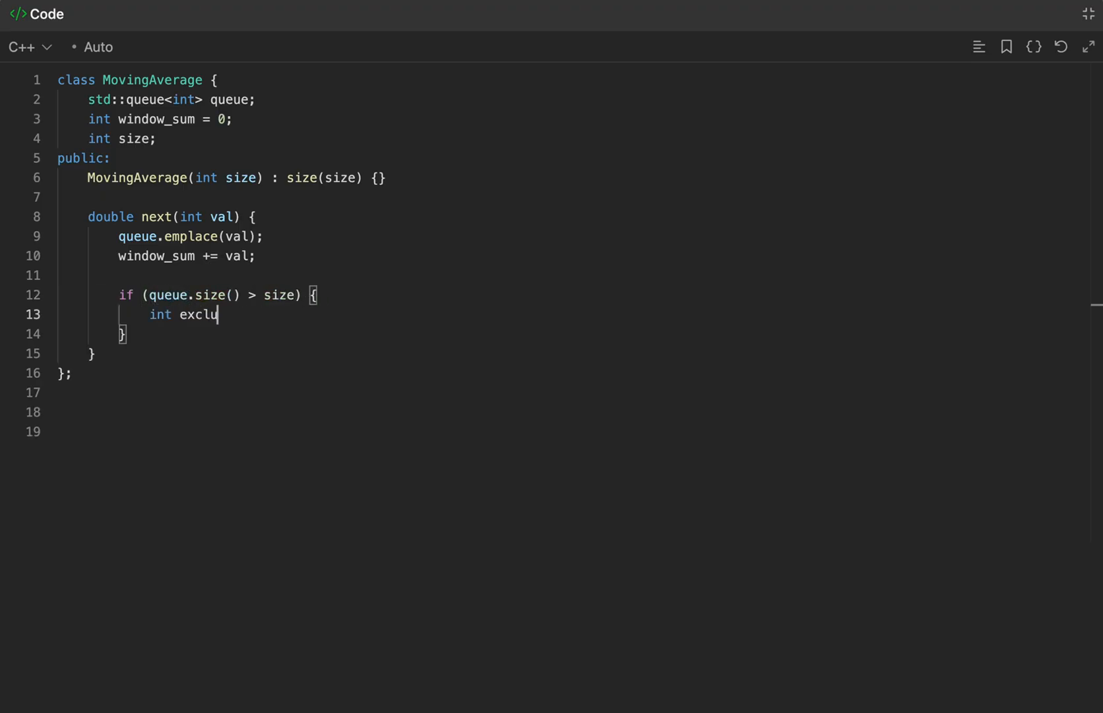
type("ded_num = queue.front();")
type("window_sum -")
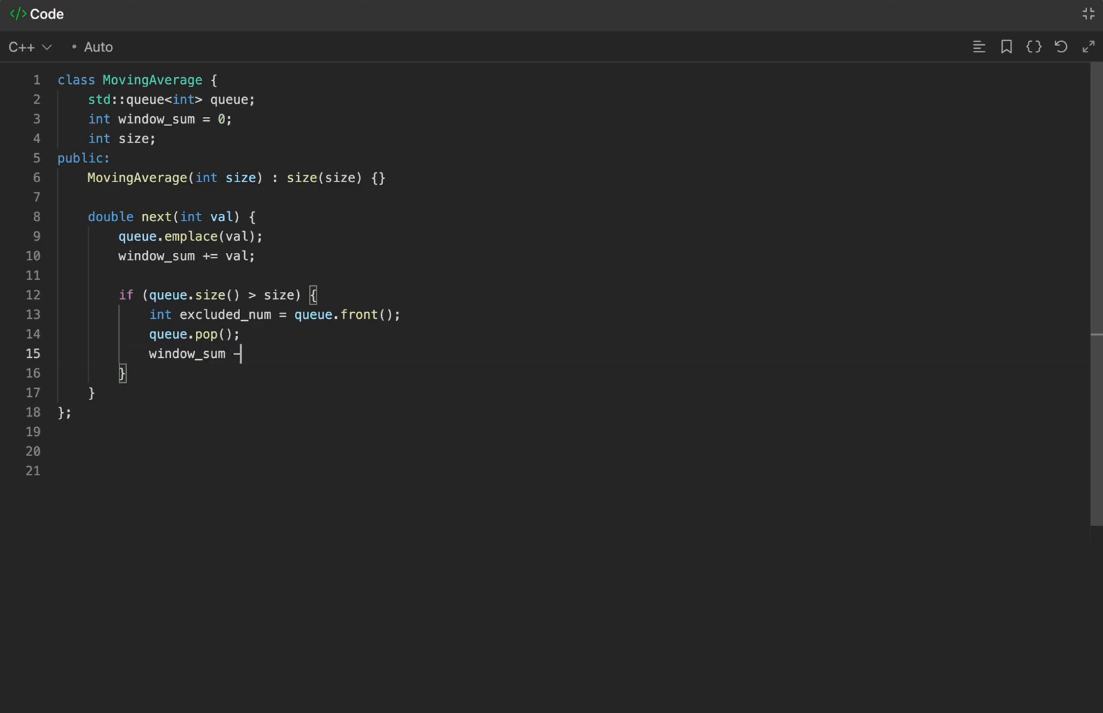
type("= excluded_num;")
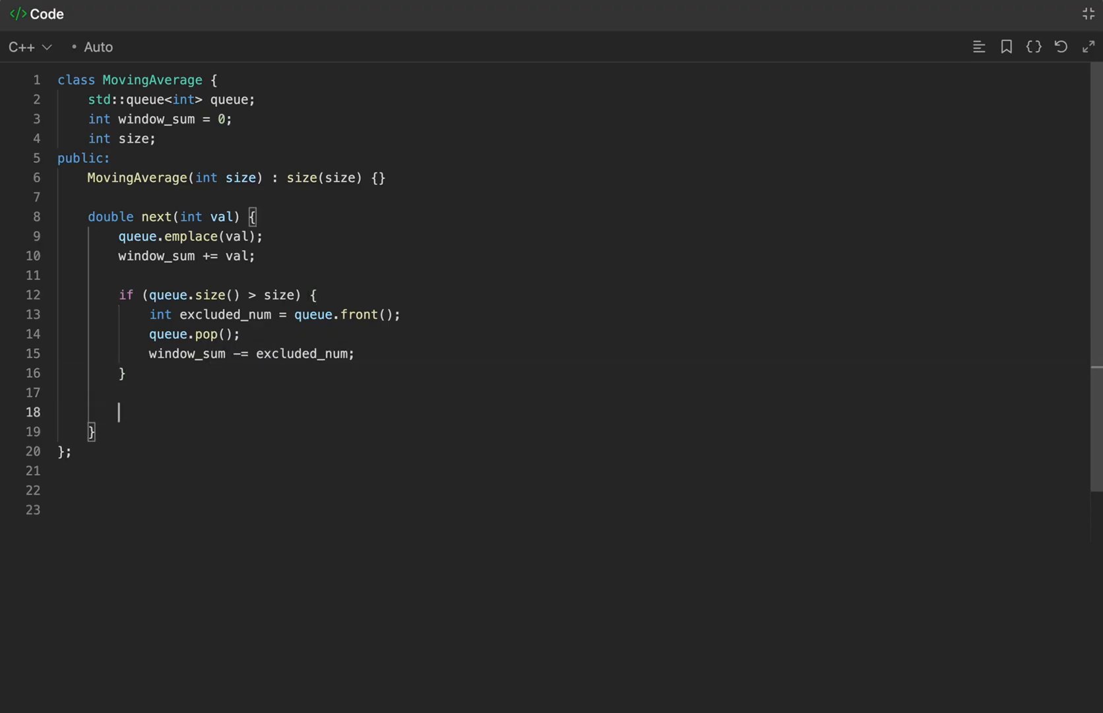
type("return")
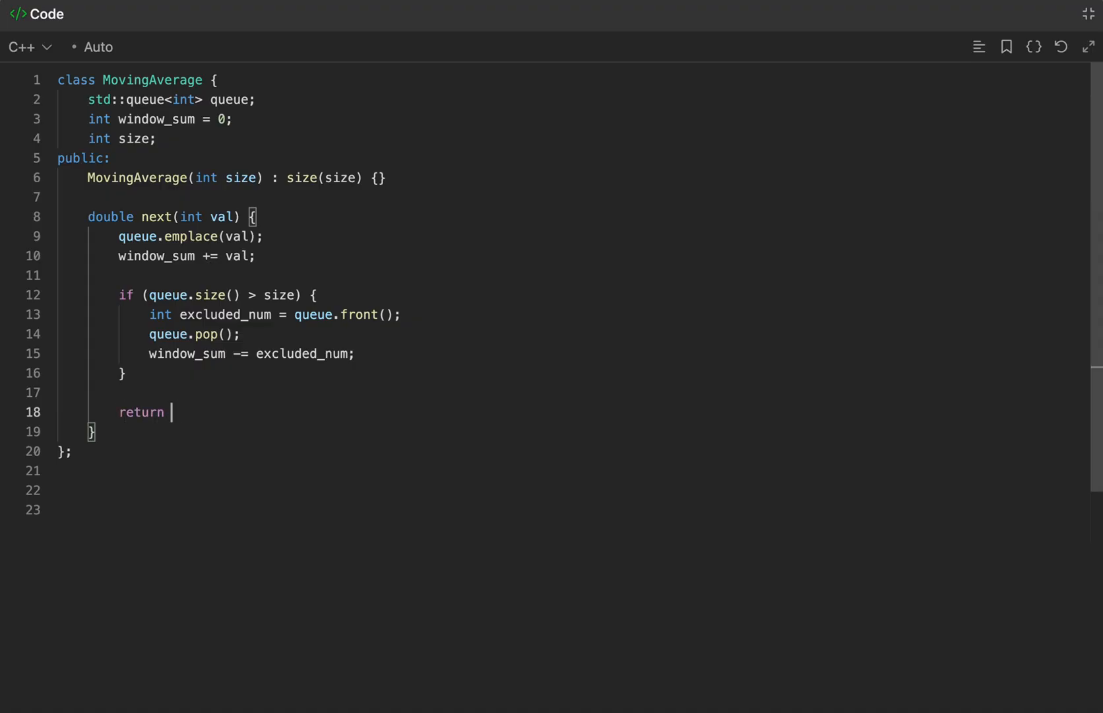
type("window_sum * 1.0")
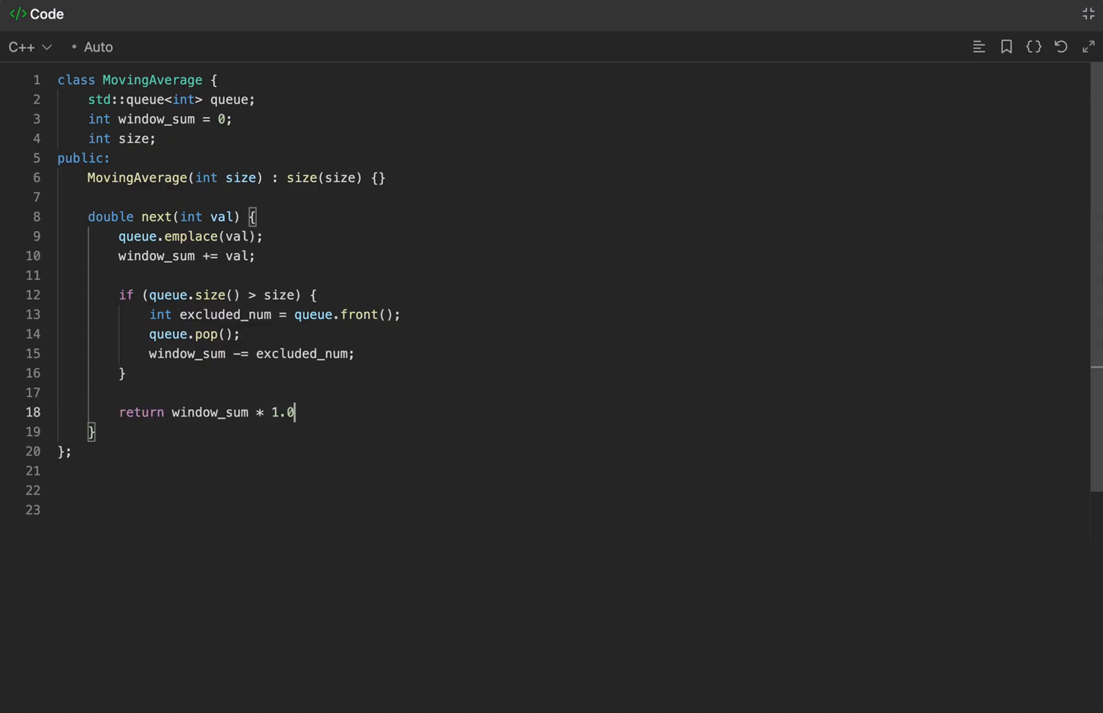
type("/ que")
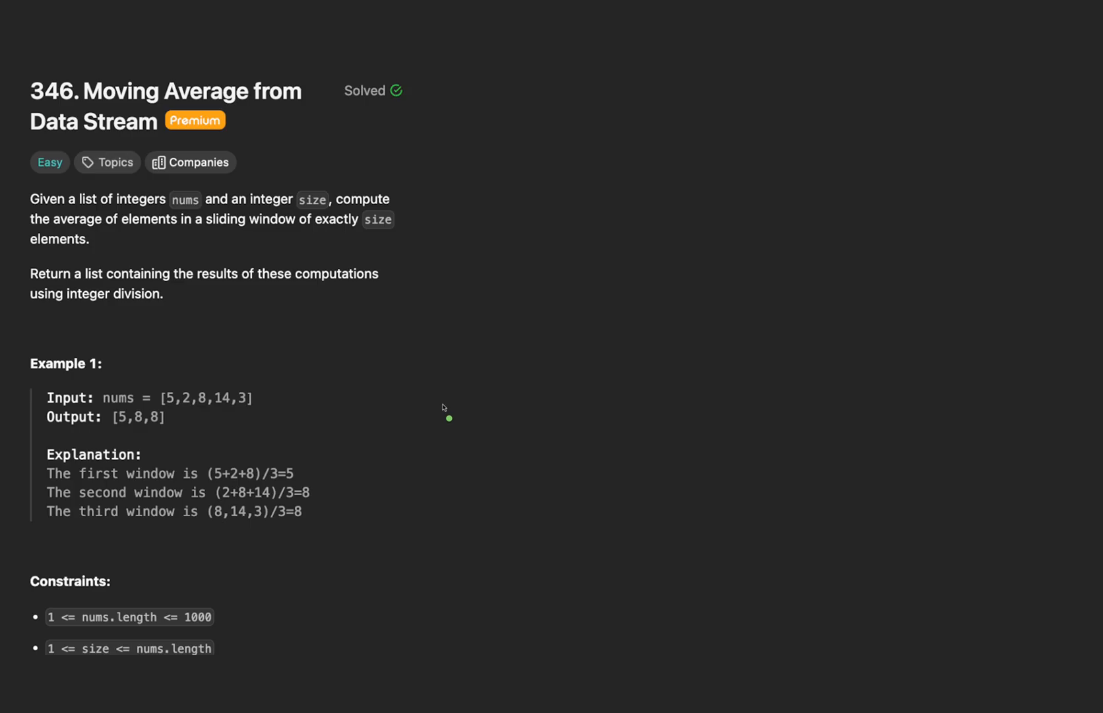
mouse_move(93, 237)
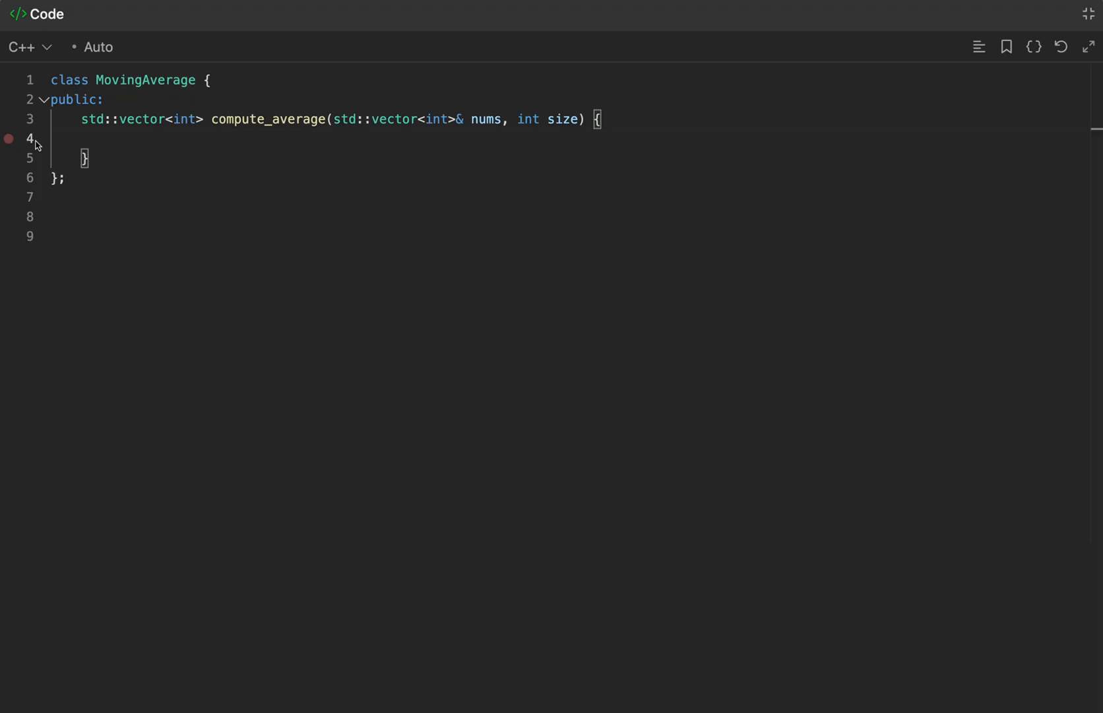
Step: Declare std::vector<int> result, return it, and declare int window_sum = 0
type("std::vector<")
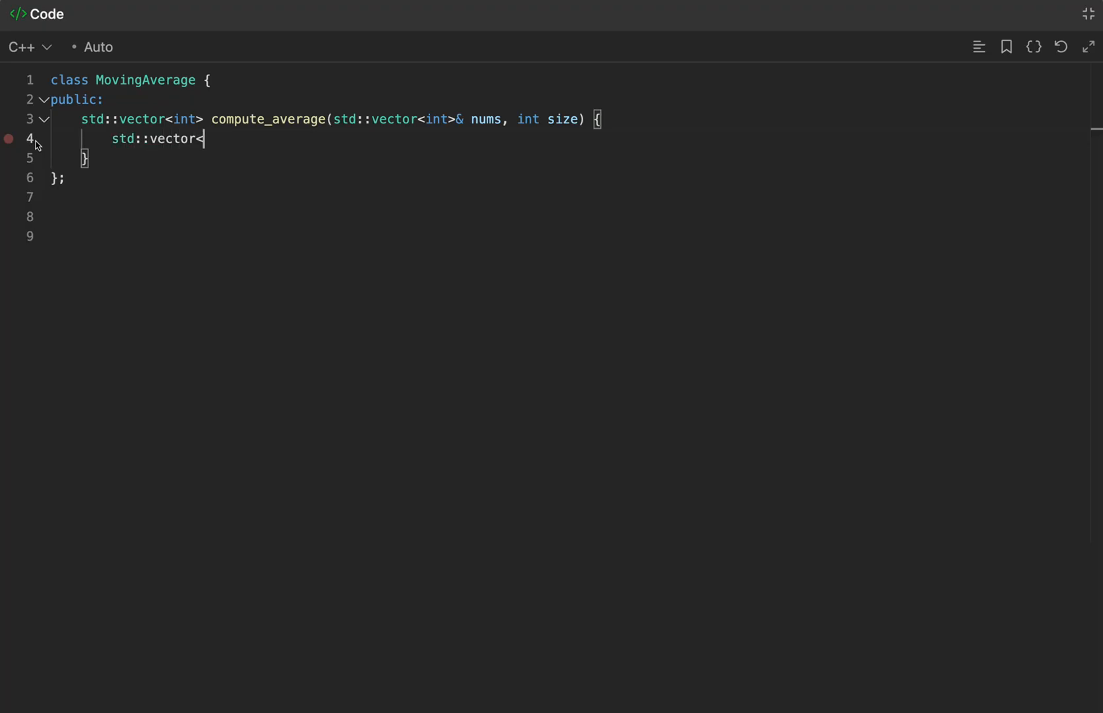
type("int> result;")
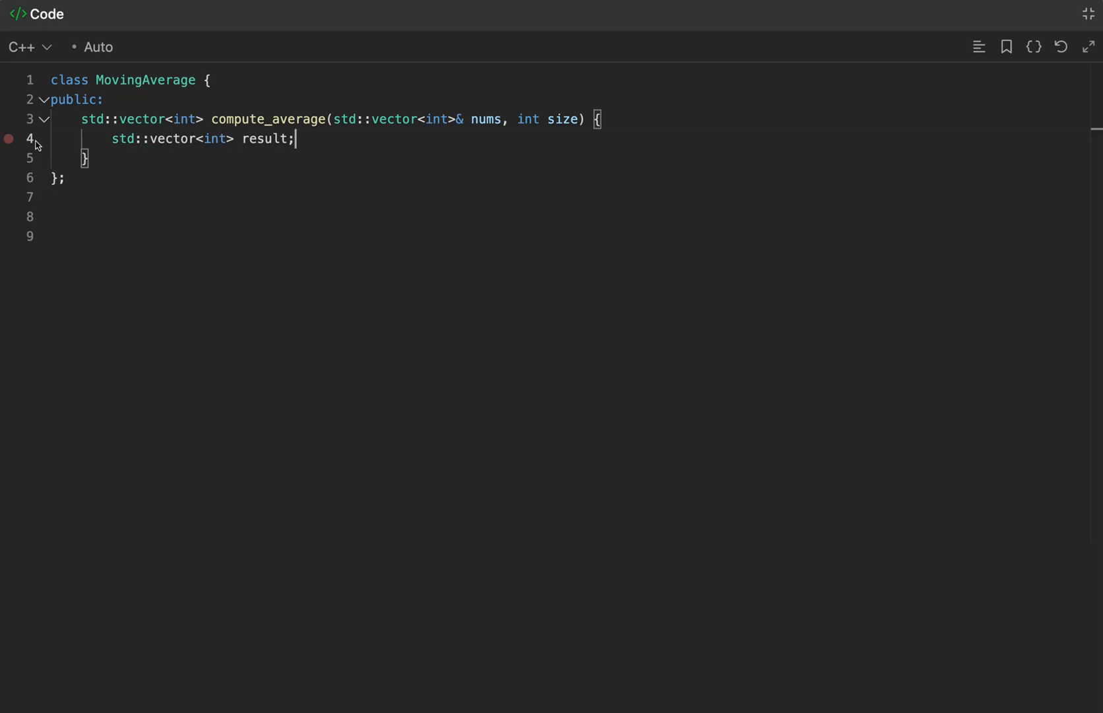
triple_click(202, 138)
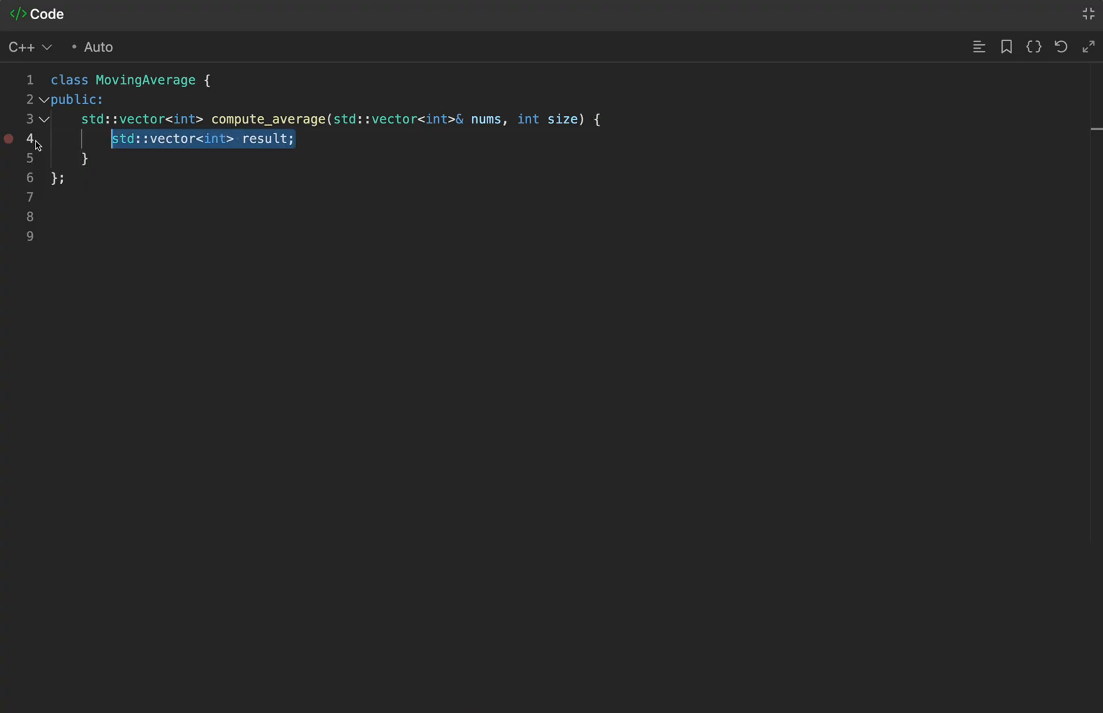
type("return result;")
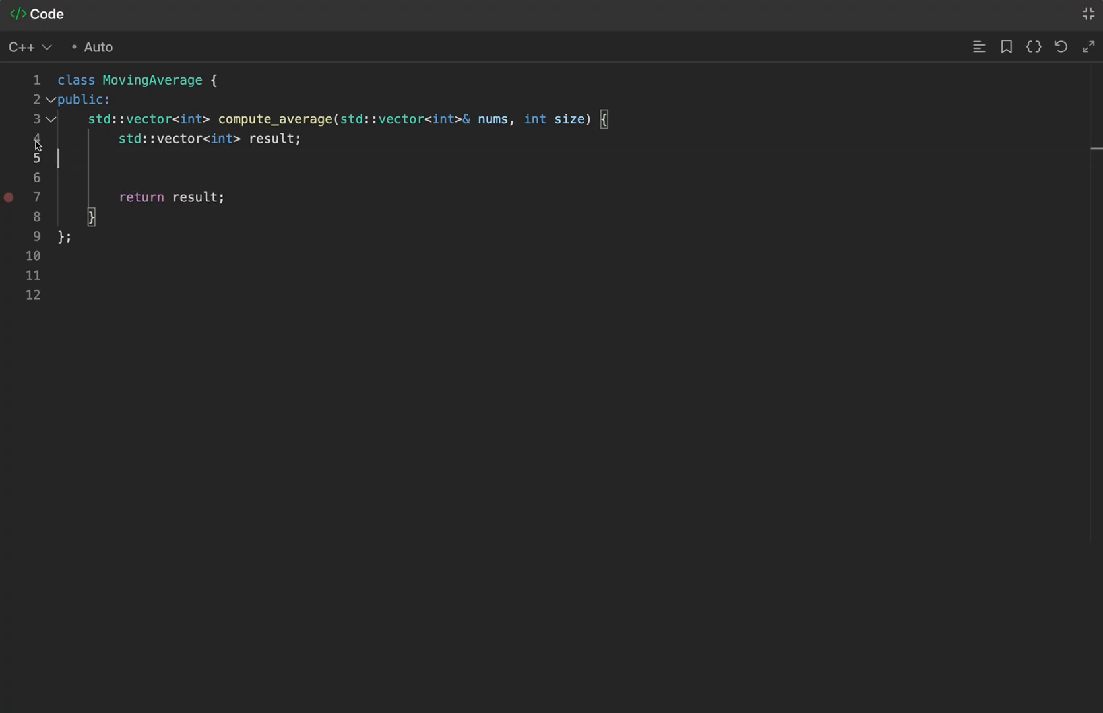
type("int window_sum")
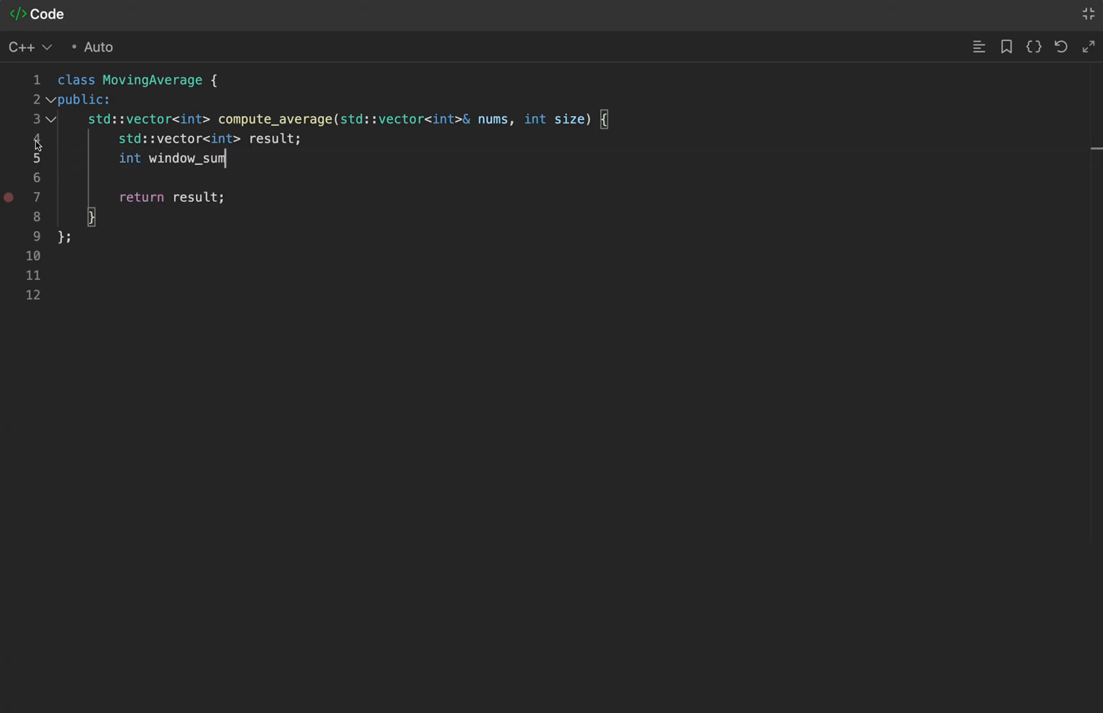
type("= 0;")
left_click(568, 177)
type("for () {")
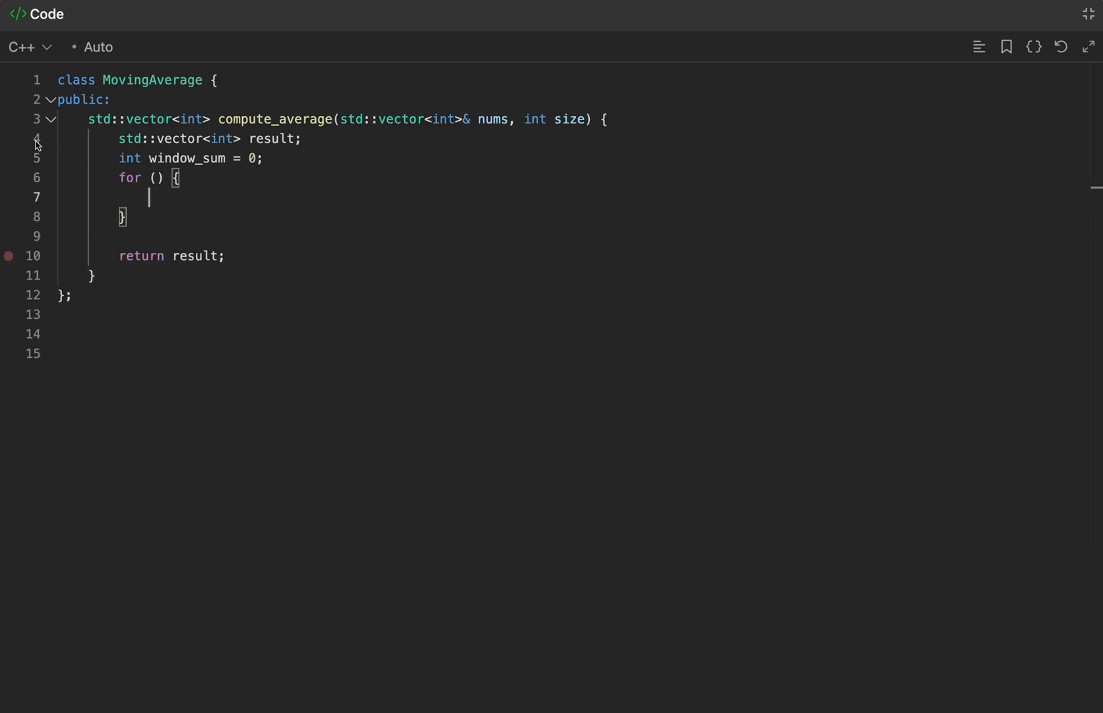
Step: Loop right from 0 to nums.size(), adding nums[right] to window_sum each pass
type("int right = 0; right < n")
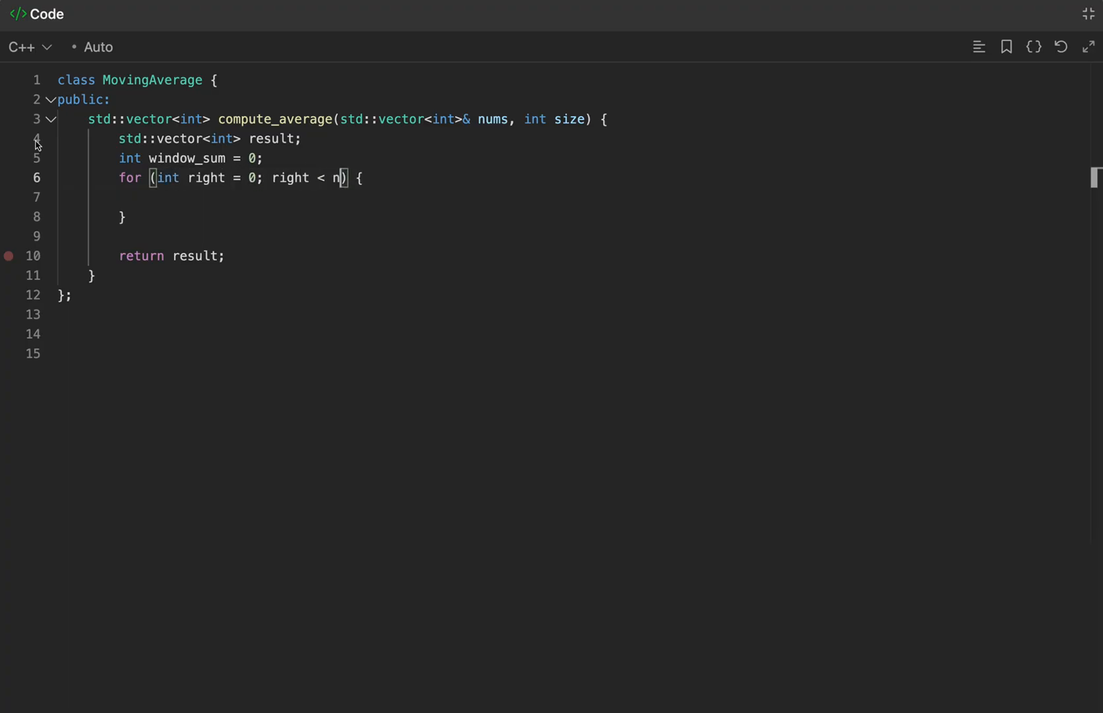
type("ums.size(); right++")
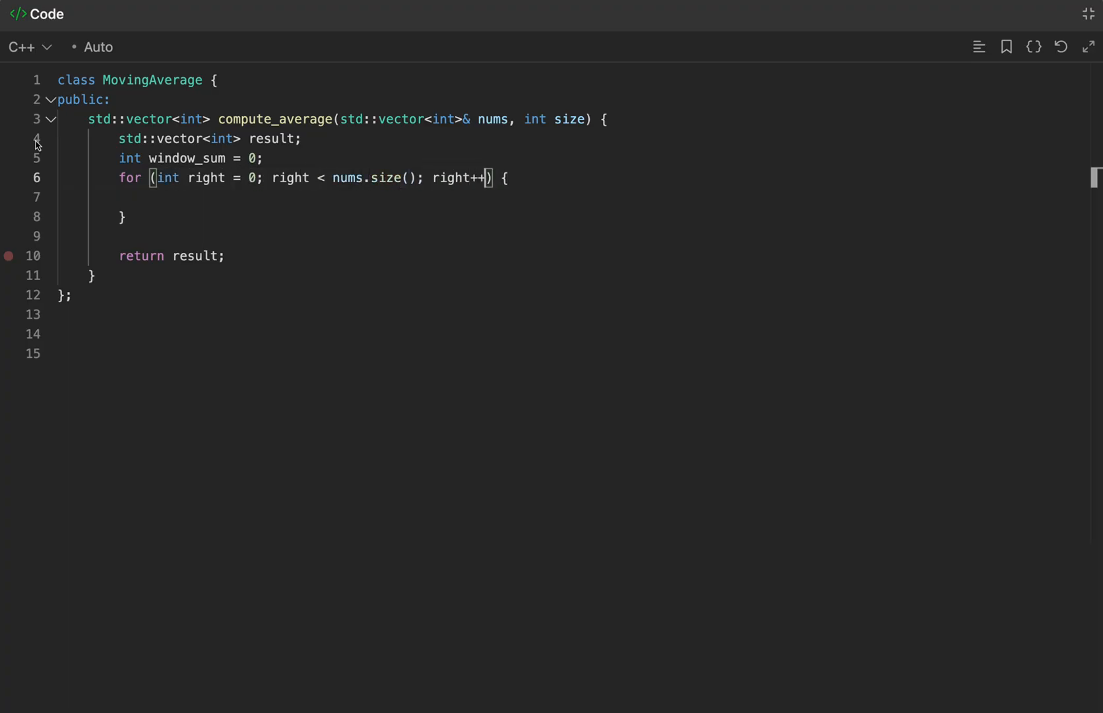
type("nums[right];")
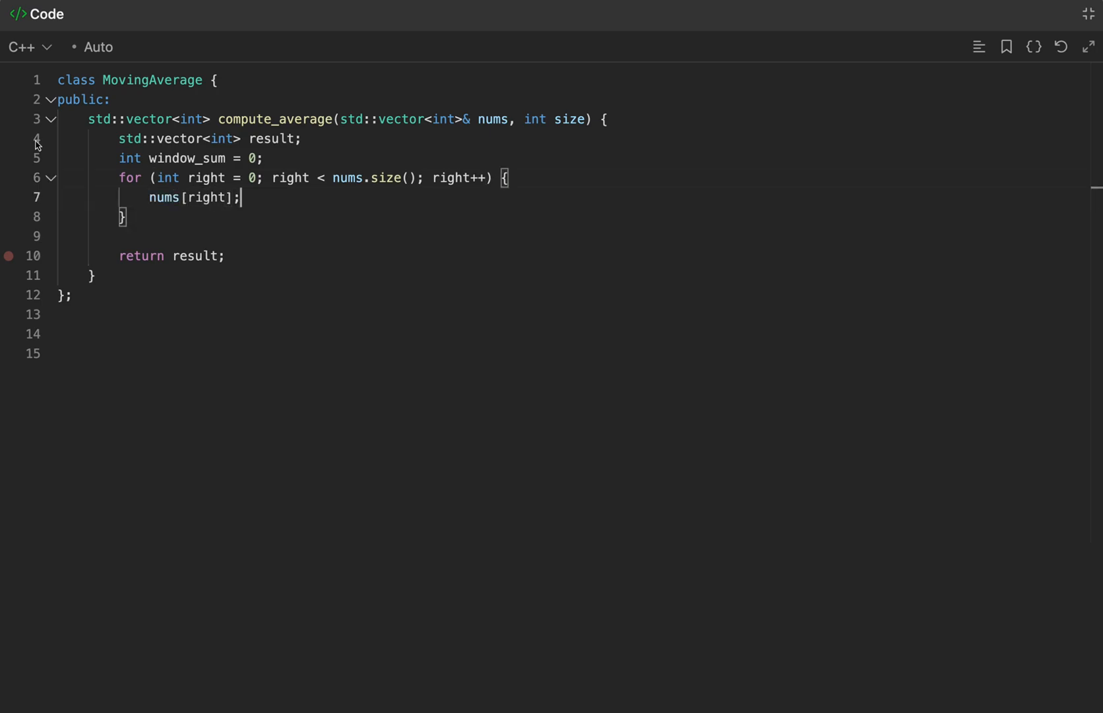
type("window_sum")
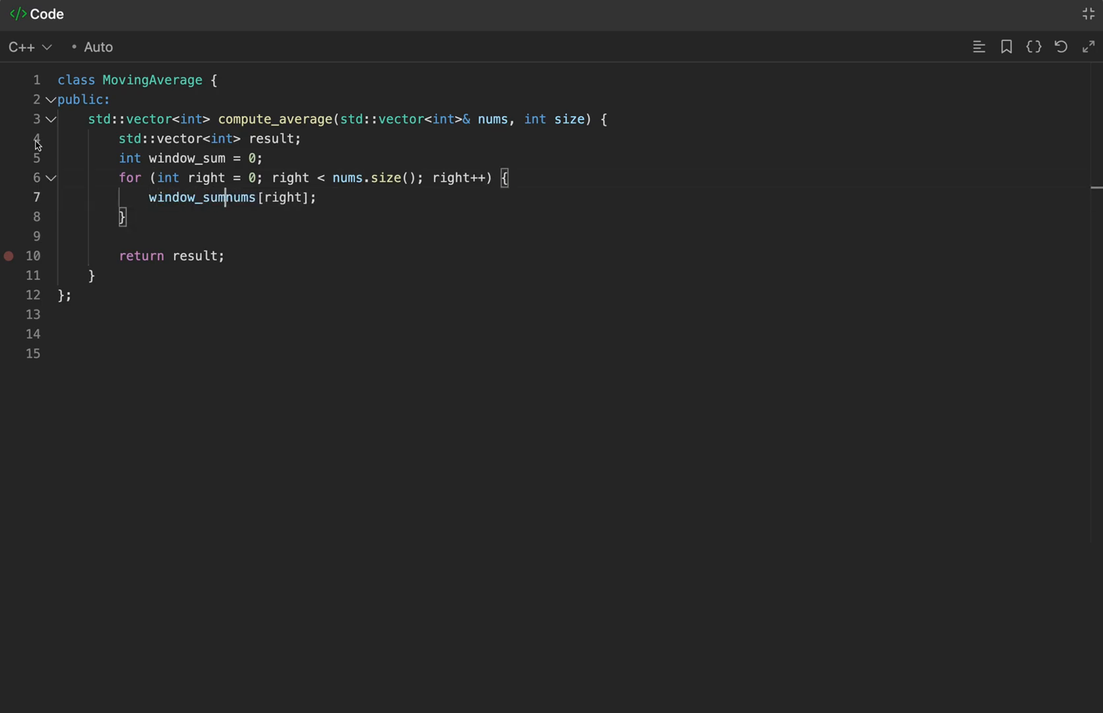
type("+=")
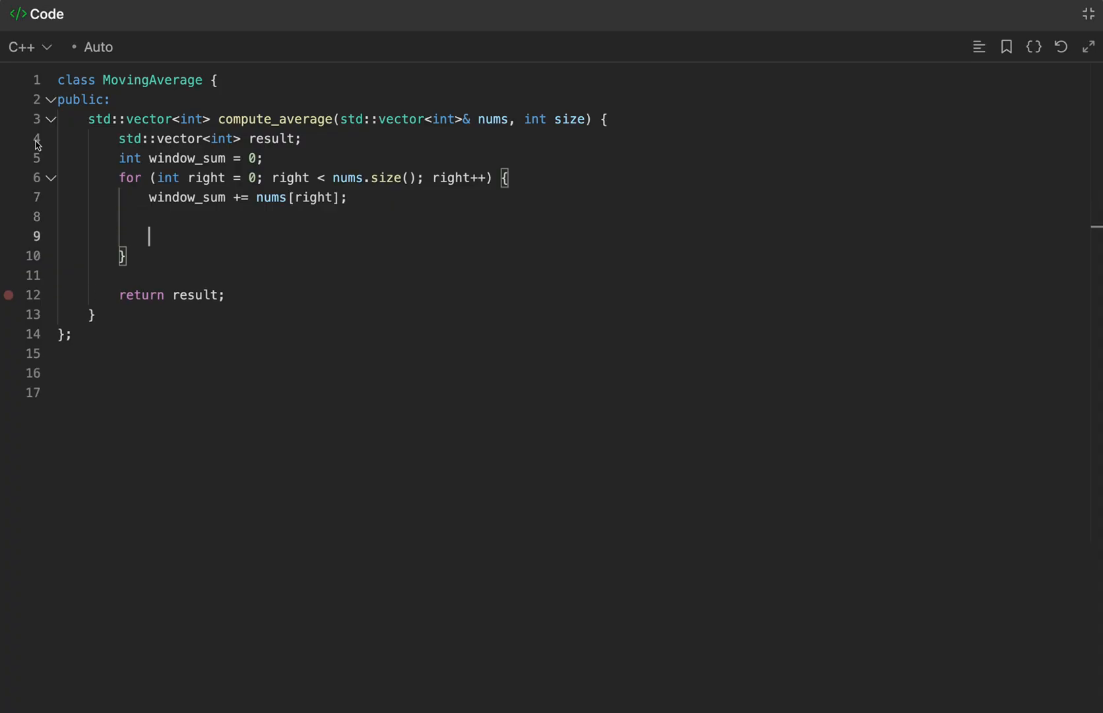
Step: Compute int left = right - size, and subtract nums[left] from window_sum when left >= 0
type("right")
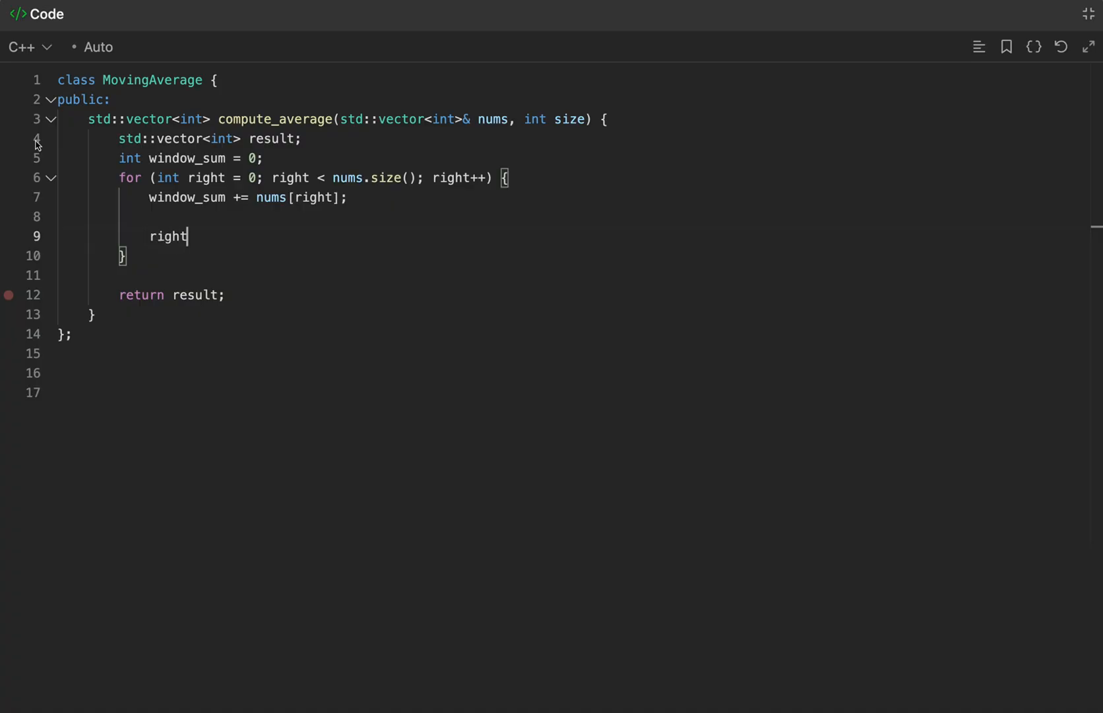
type("- size;")
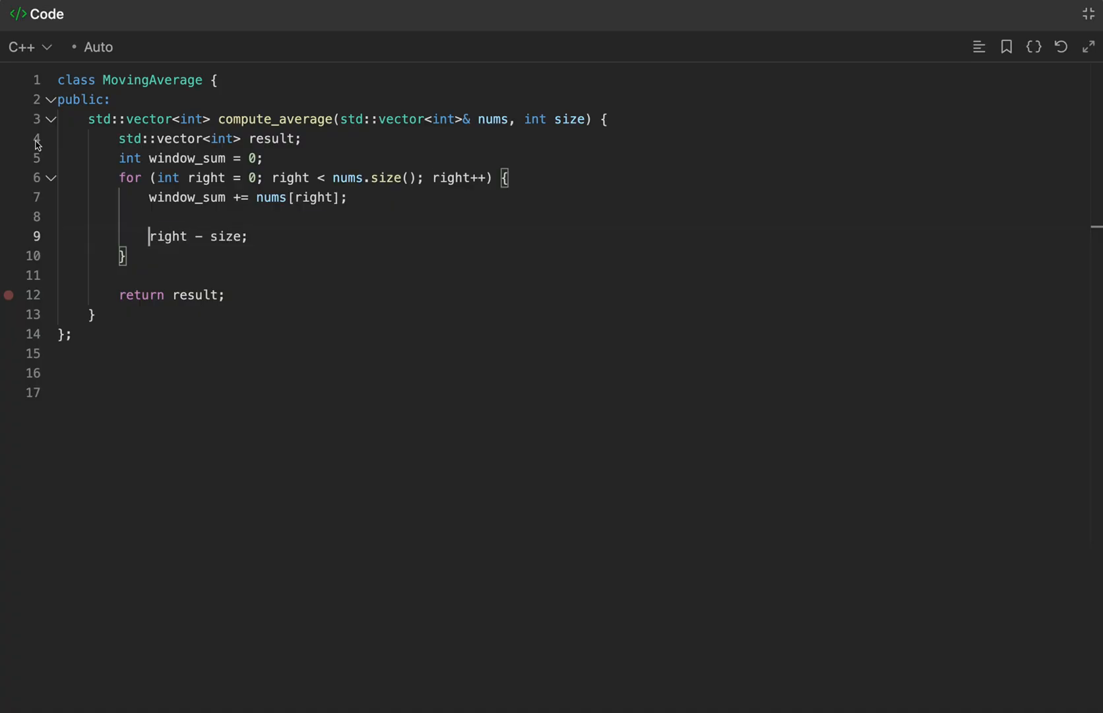
type("int left =")
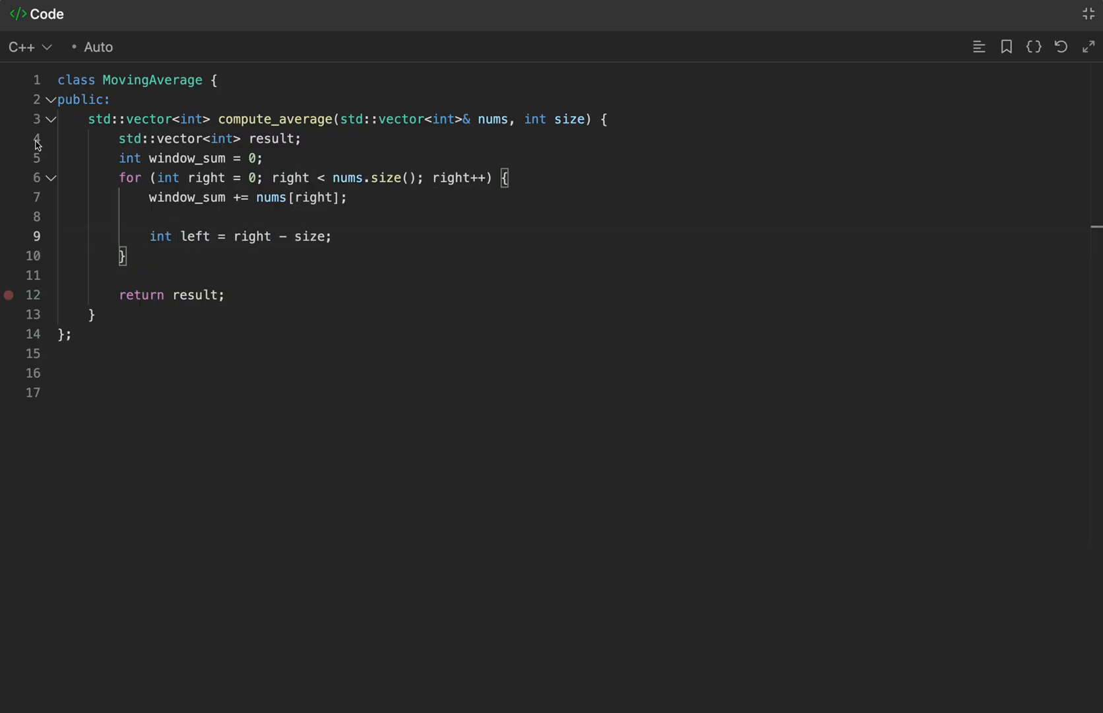
left_click(331, 236)
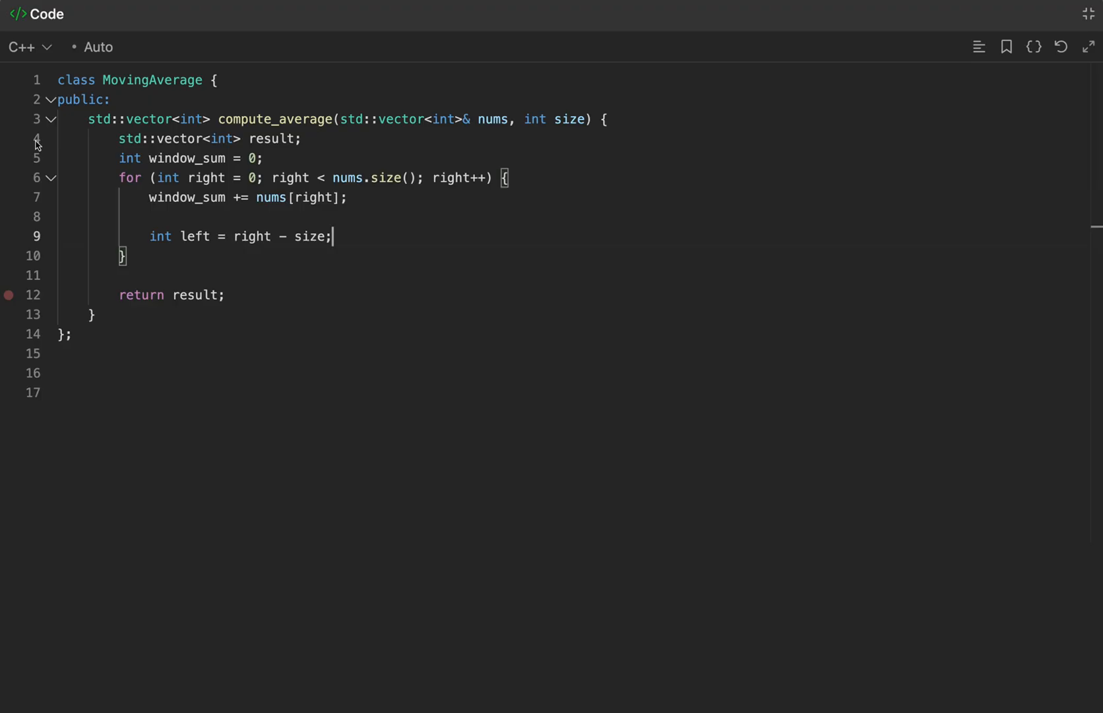
type("if (left)")
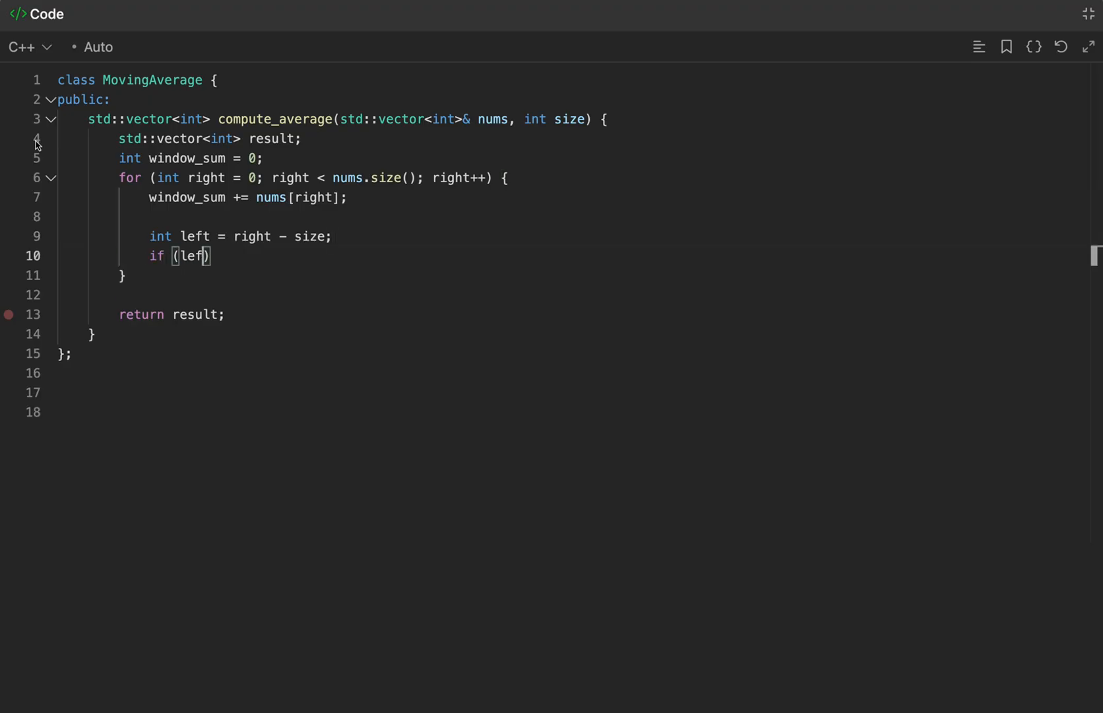
type(">= 0")
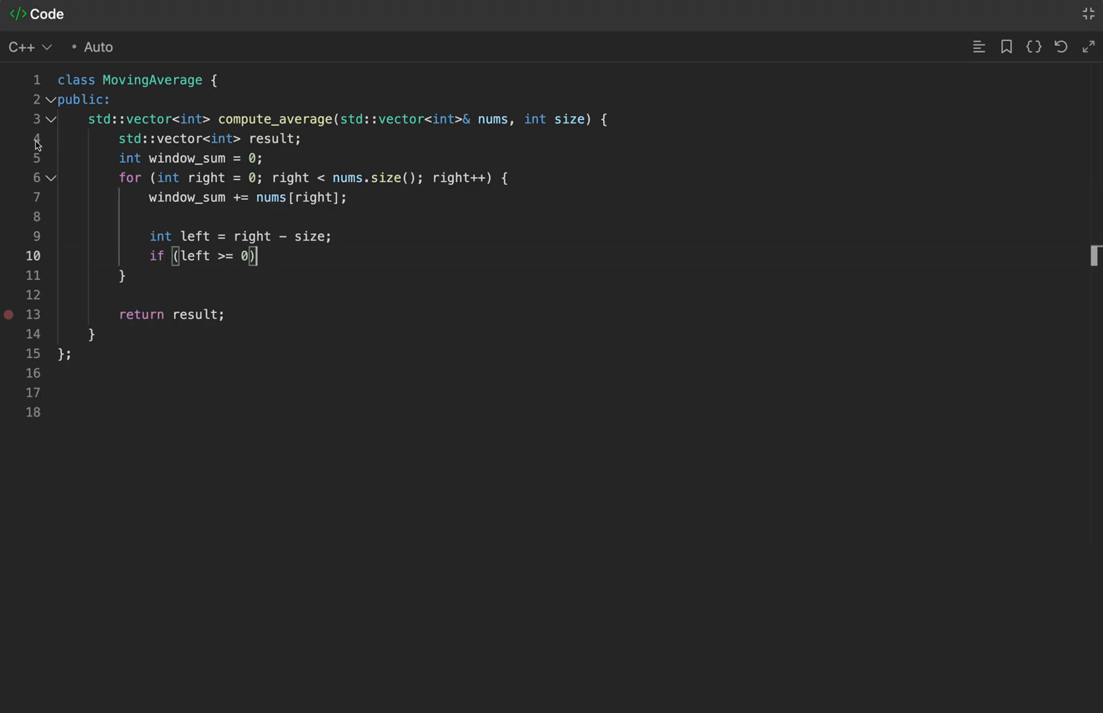
type("nums[left];")
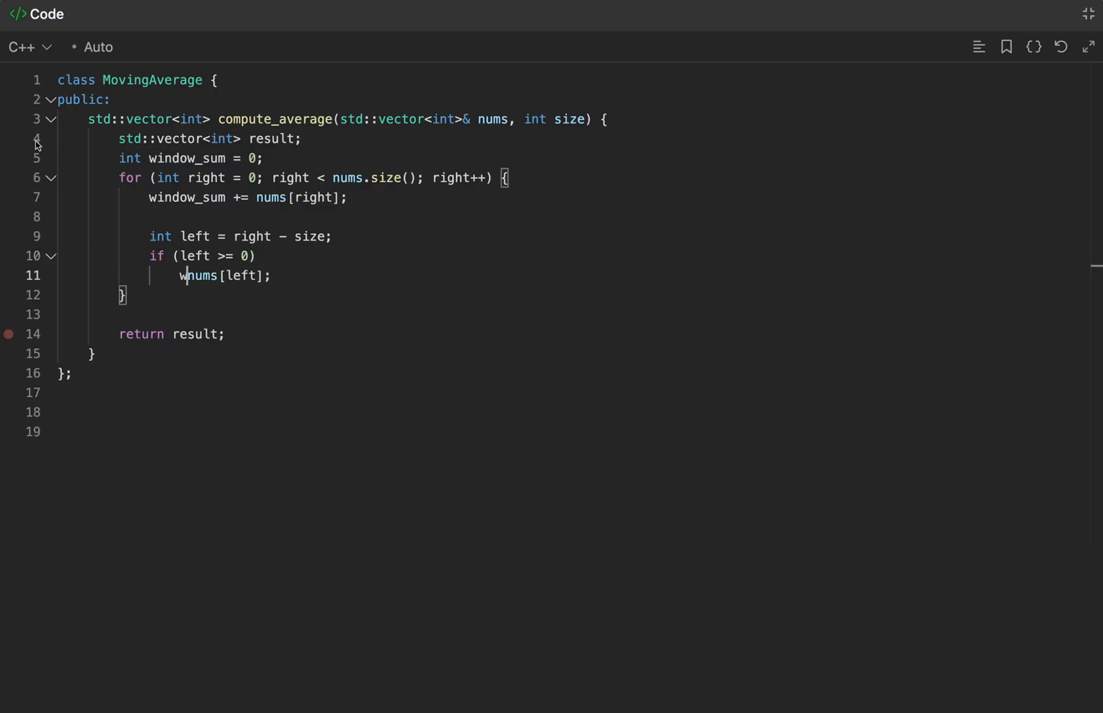
type("indow_sum -=")
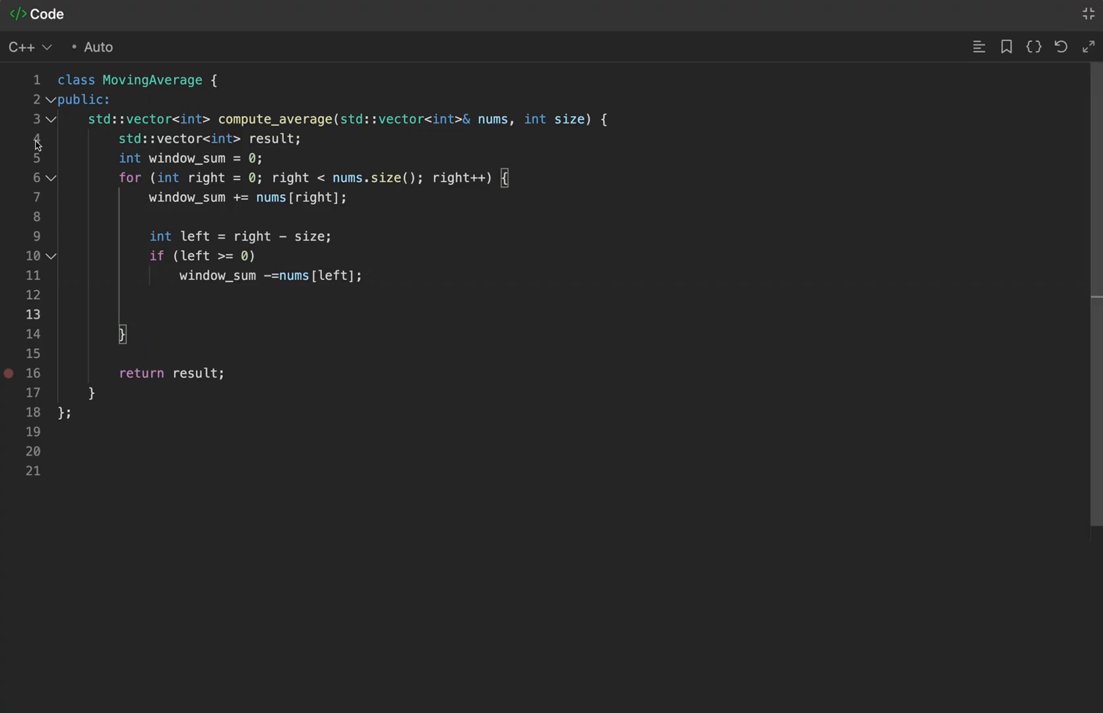
Step: Add if (right >= size - 1) result.push_back(window_sum / size); inside the loop
type("if (right >=")
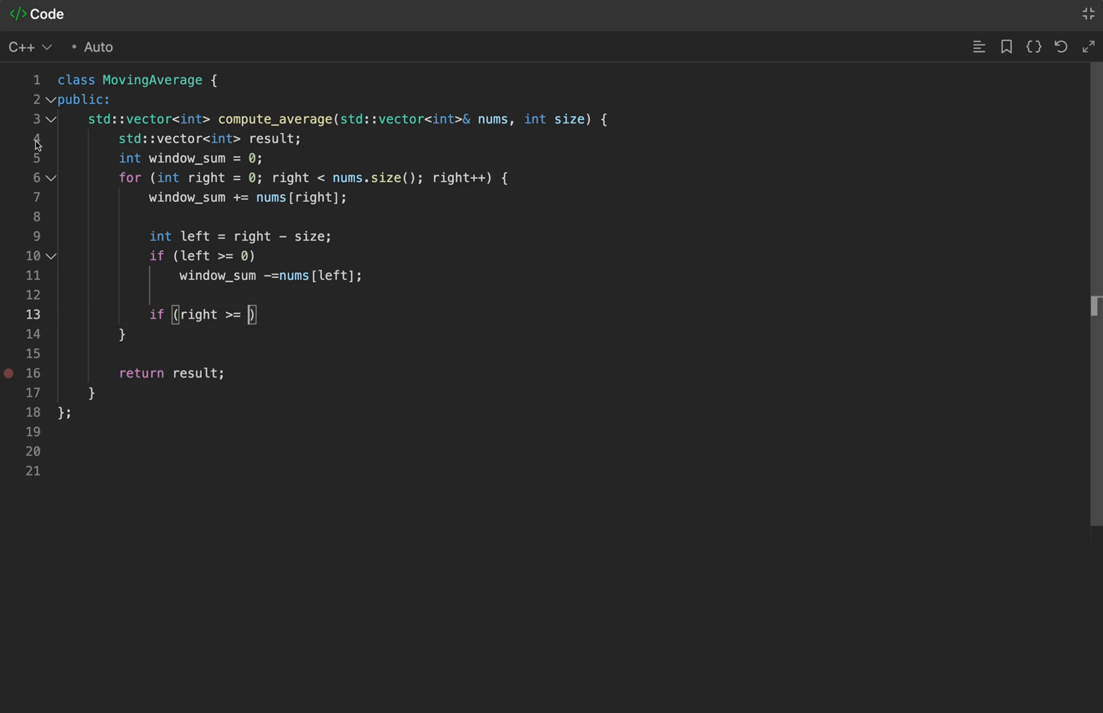
type("size - 1")
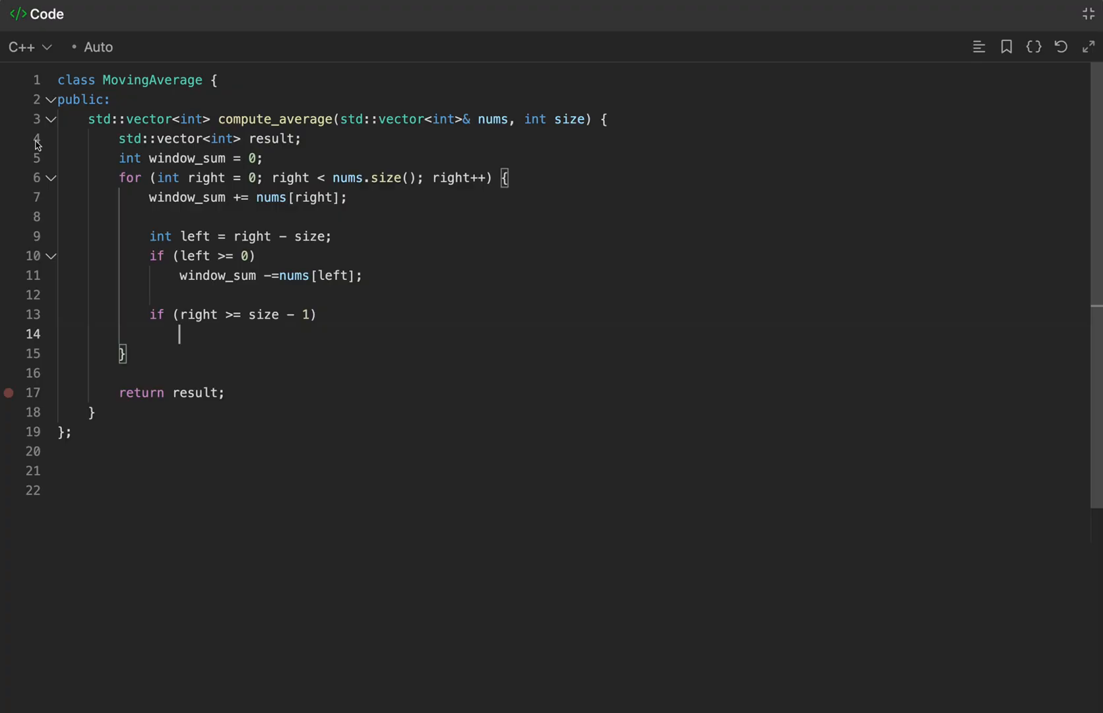
type("result.push_b")
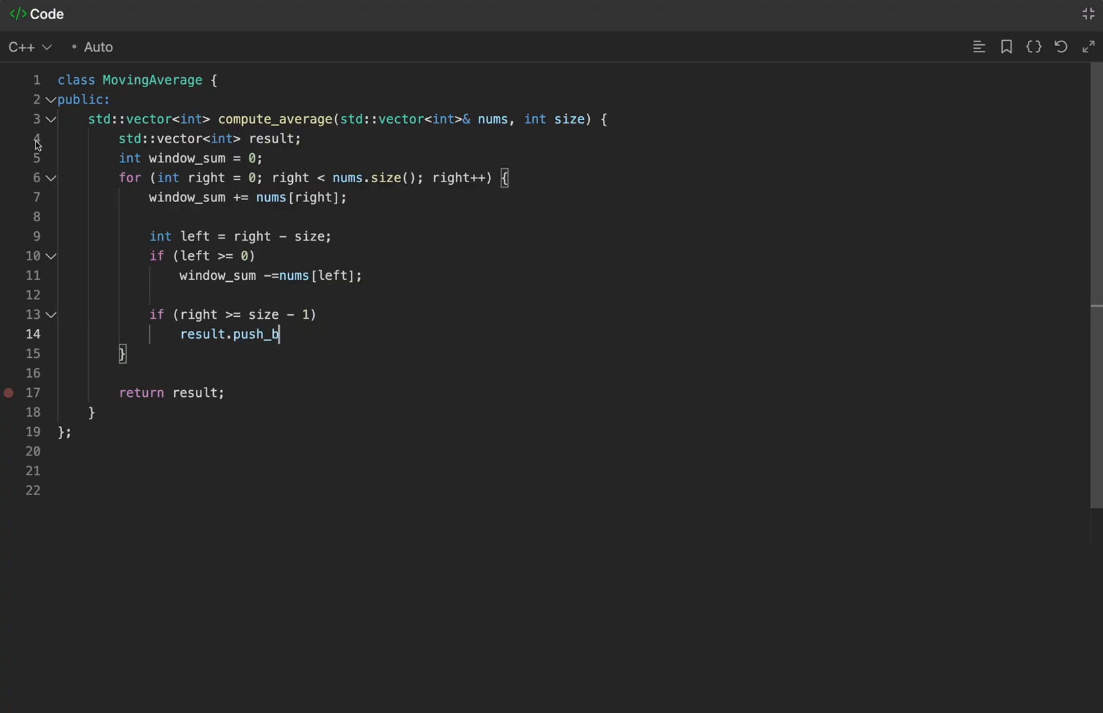
type("ack(window_sum /")
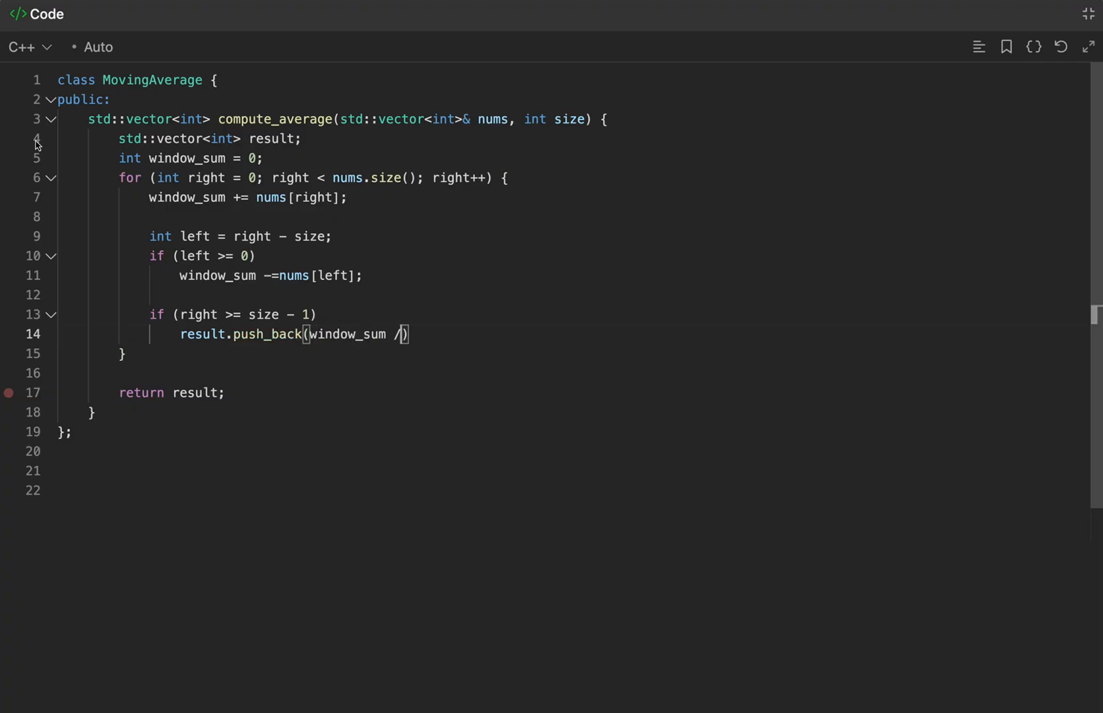
type("size")
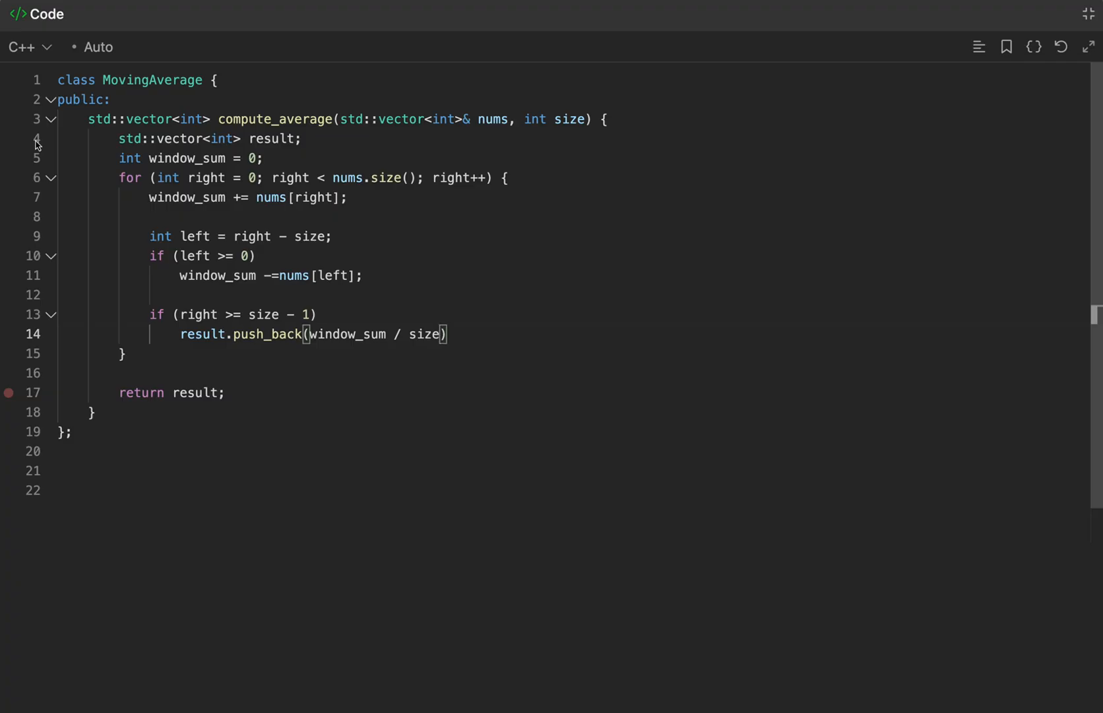
type(";")
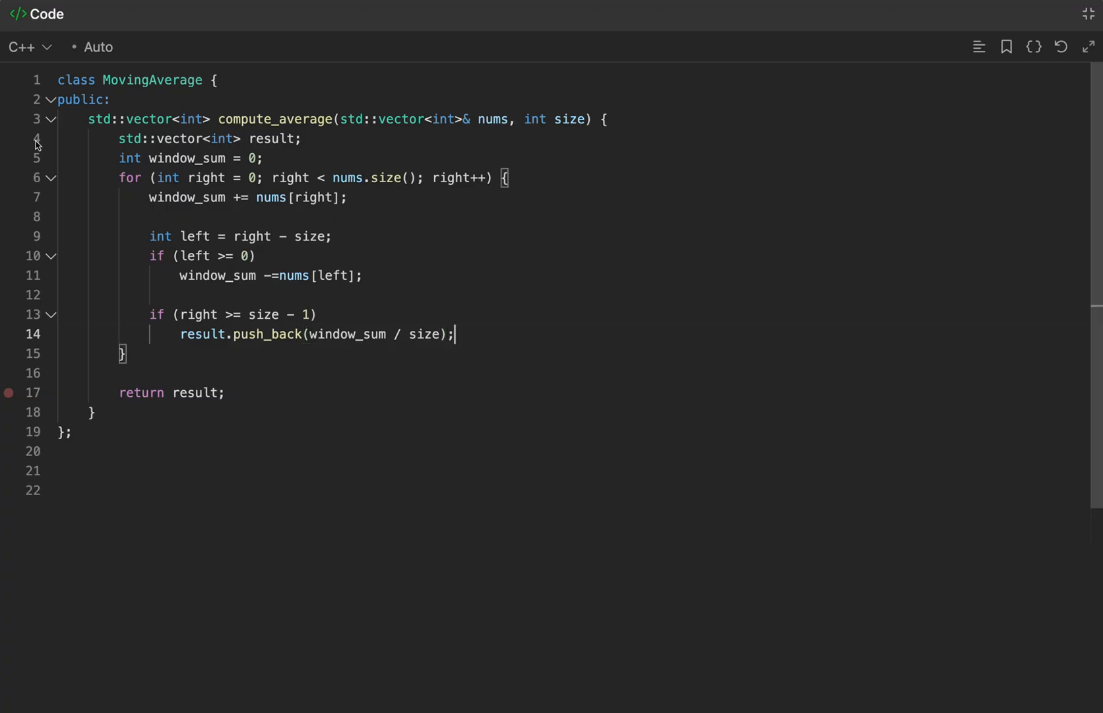